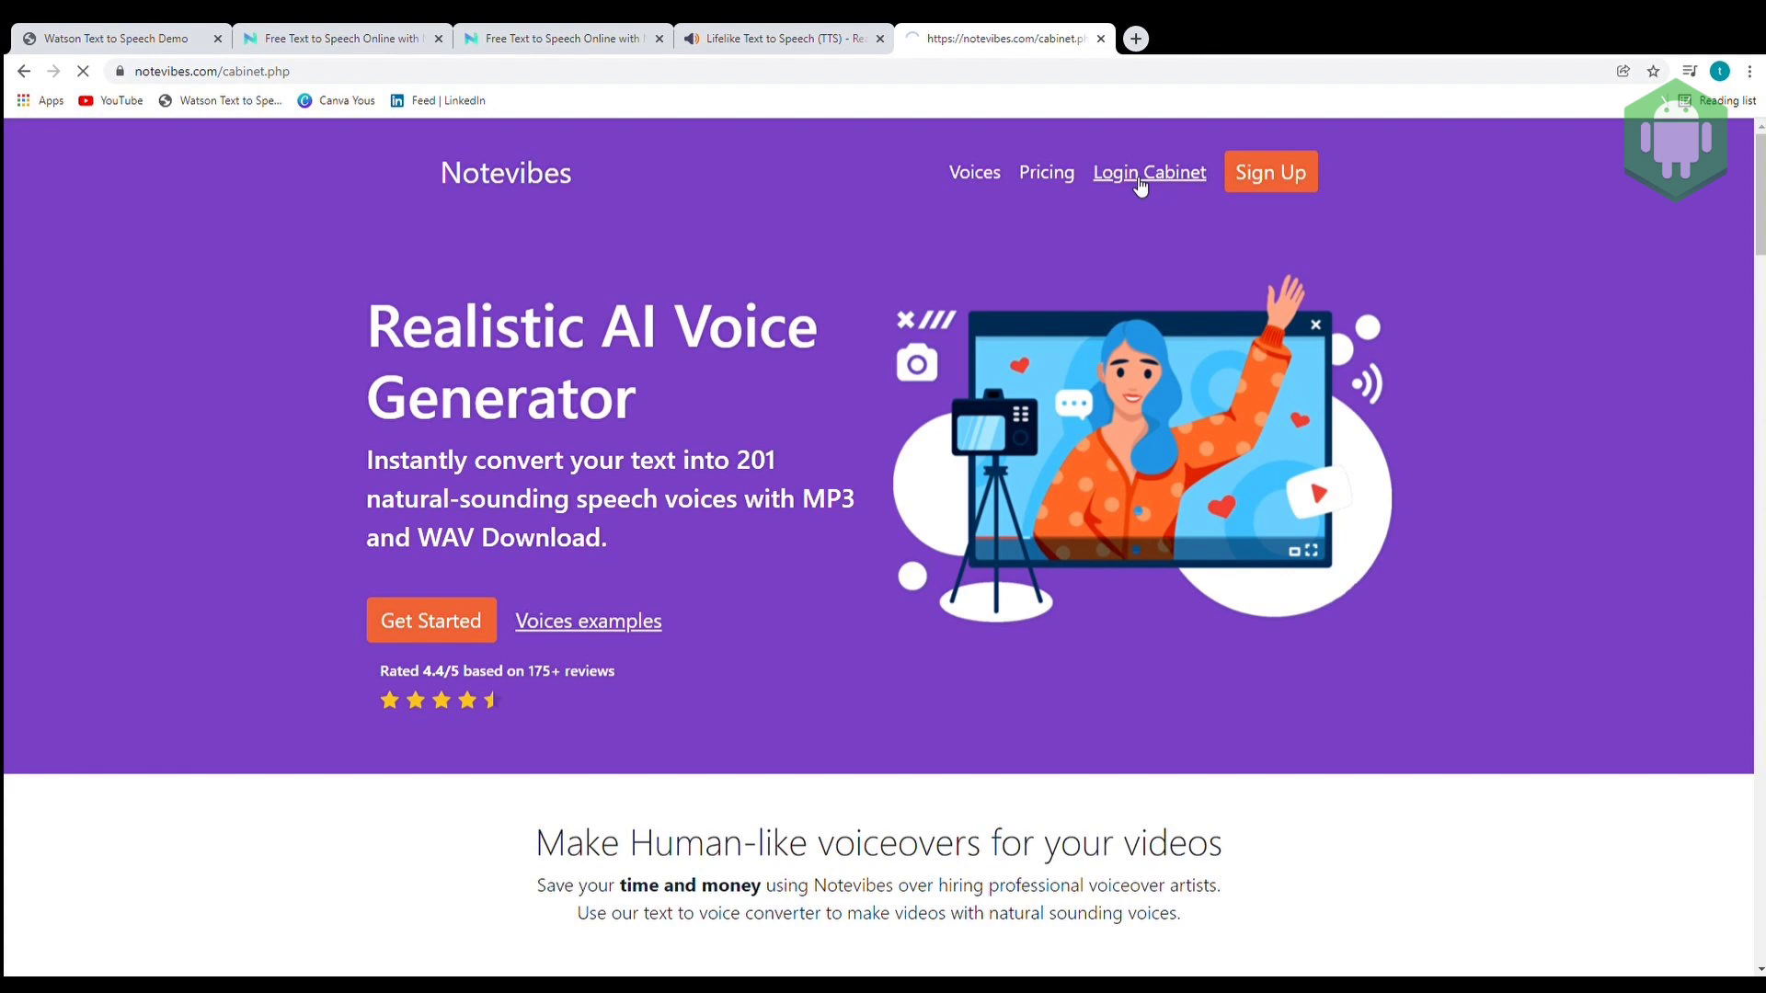
Step: Enter the test paragraph about the top 5 voice changing websites into the editor
{"action": "left_click", "coordinate": [1150, 173]}
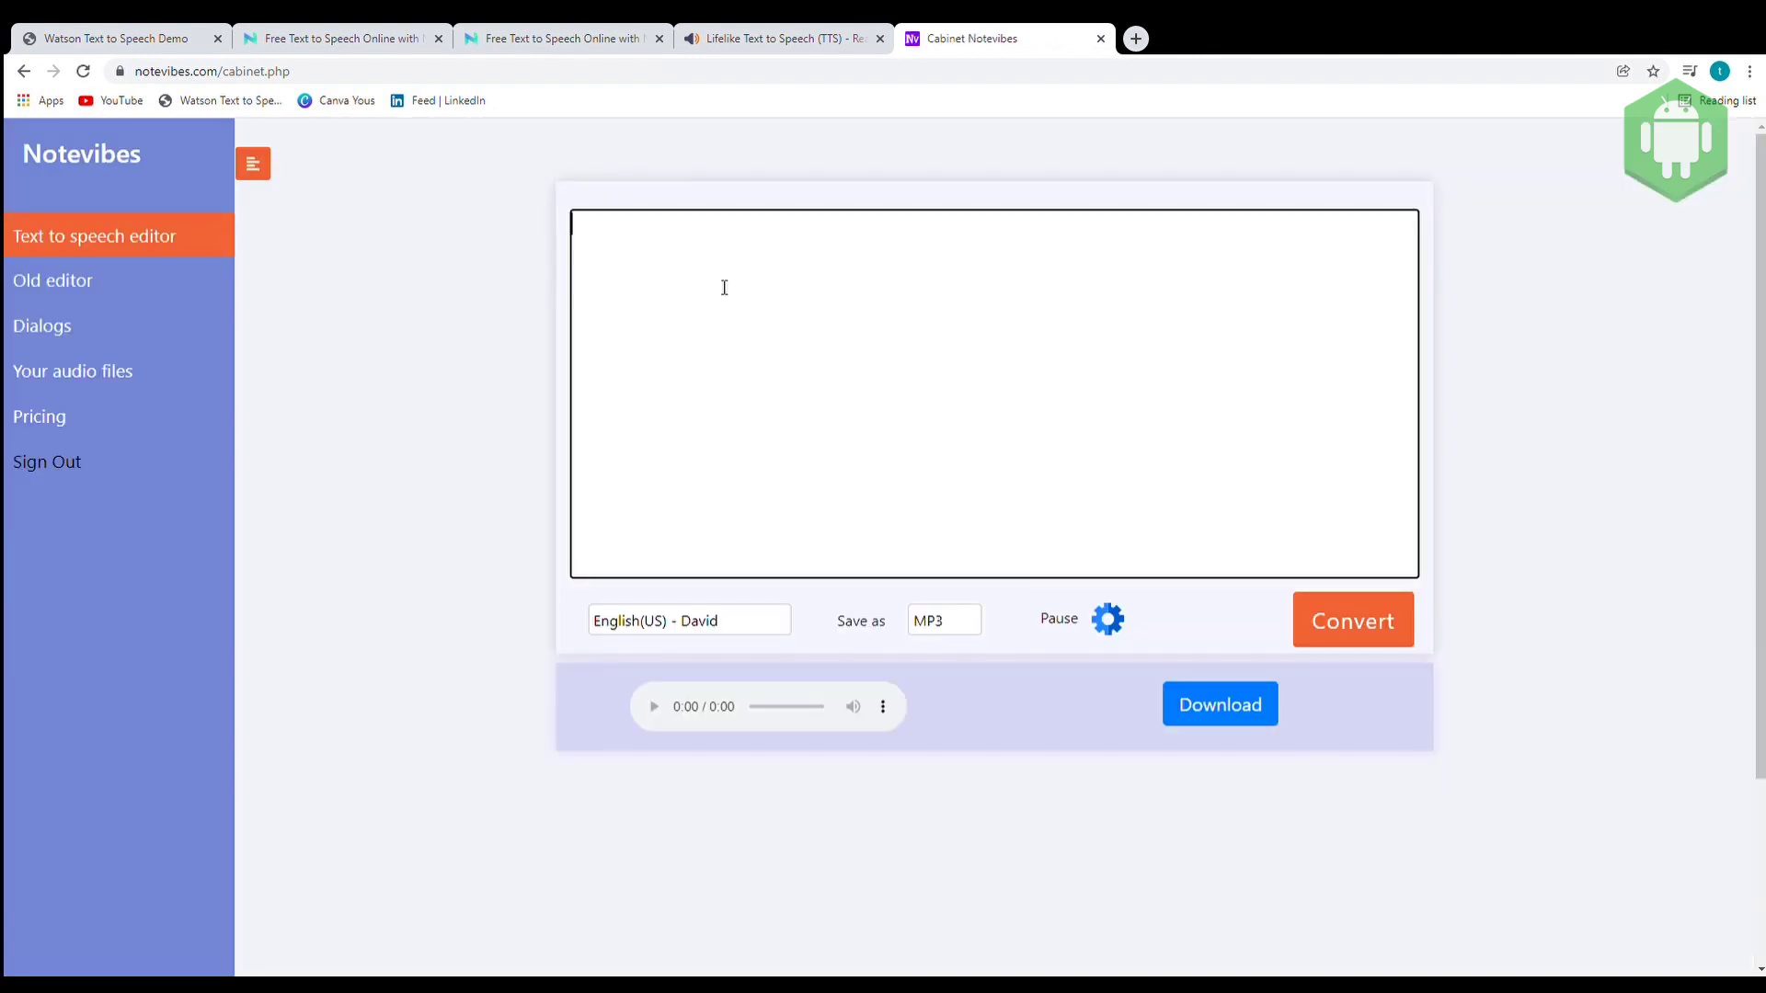
{"action": "type", "text": "This is testing. Here is the top 5 voice changing websites that you can change from text to voice for free without having to pay. I hope you enjoy this video and consider subscribing to my channel. Thank you."}
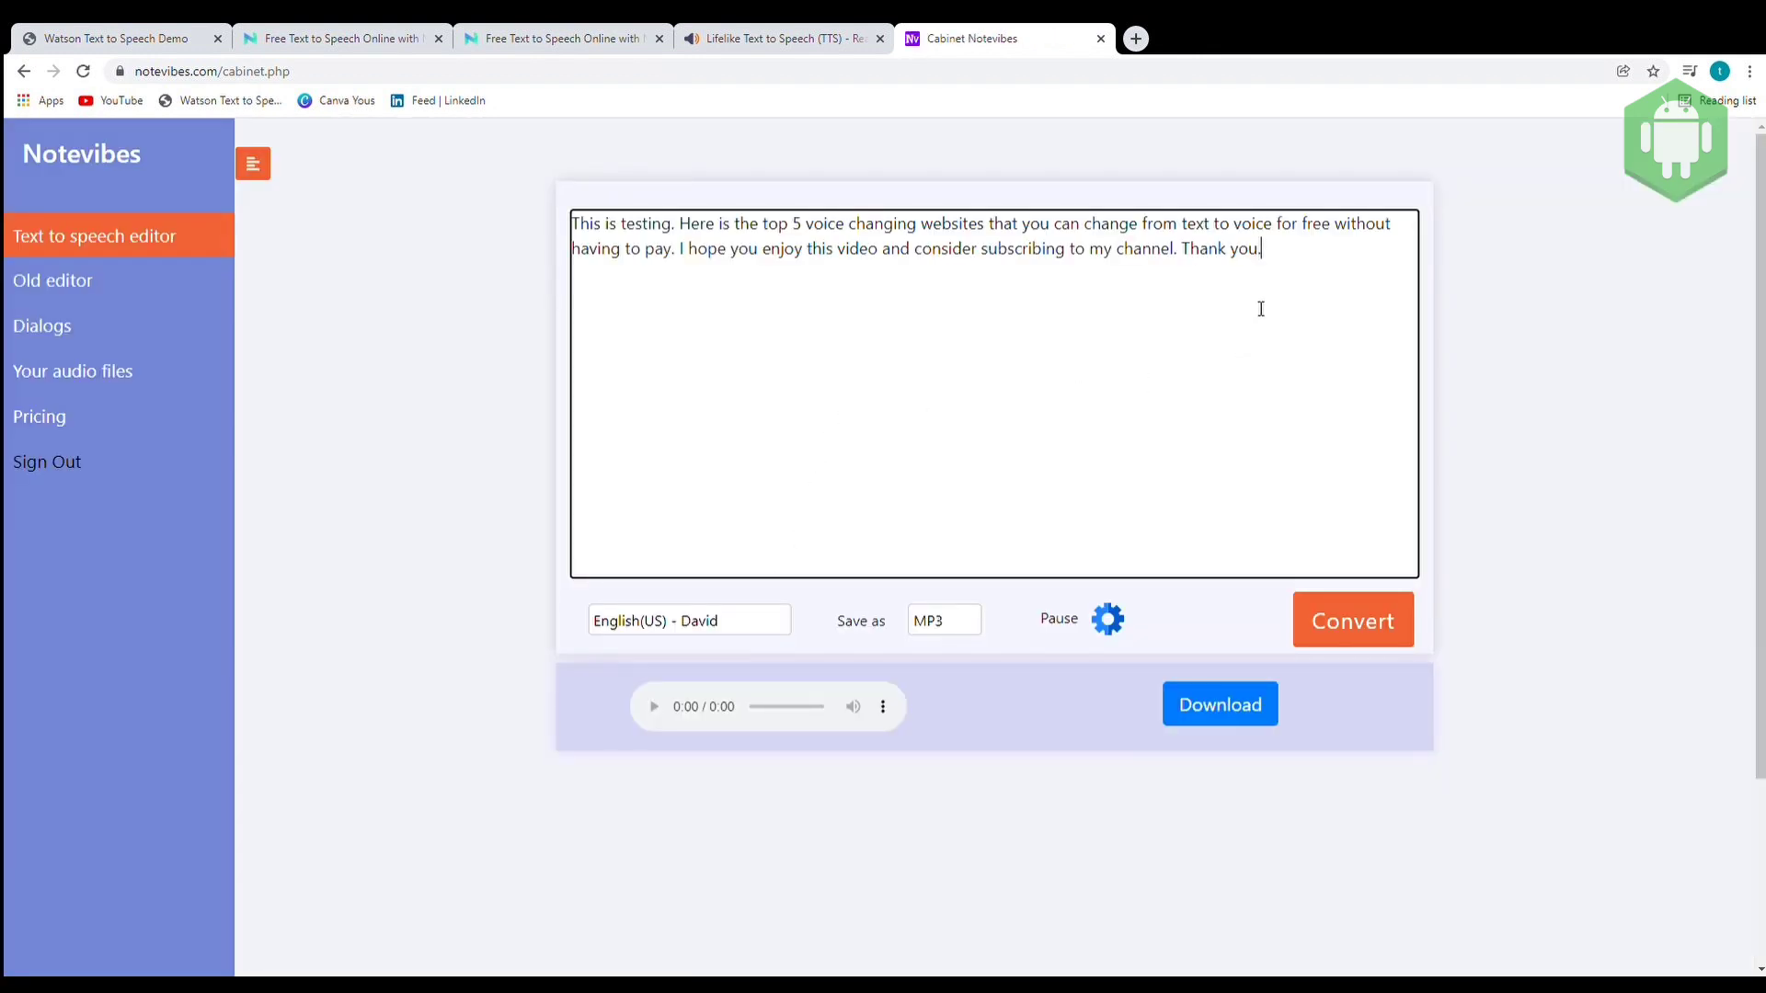
Step: Convert the paragraph with the English(US) - David voice, play it, and download the MP3
{"action": "left_click", "coordinate": [1354, 620]}
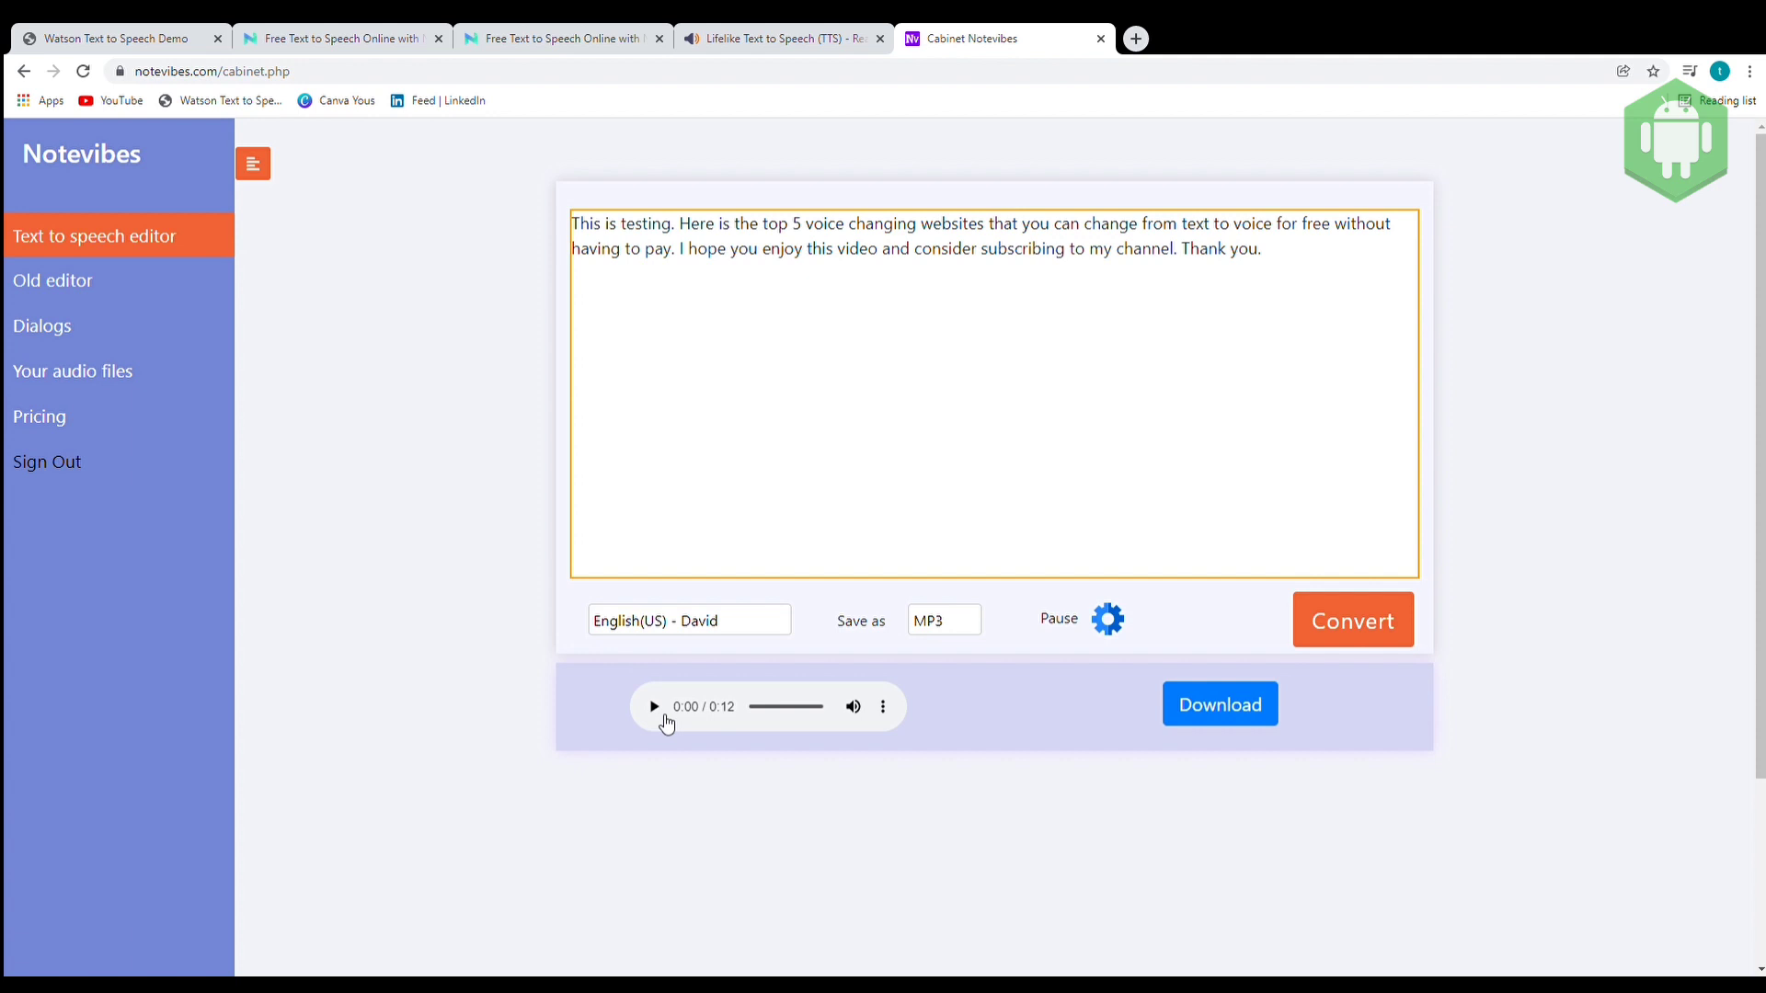
{"action": "left_click", "coordinate": [655, 707]}
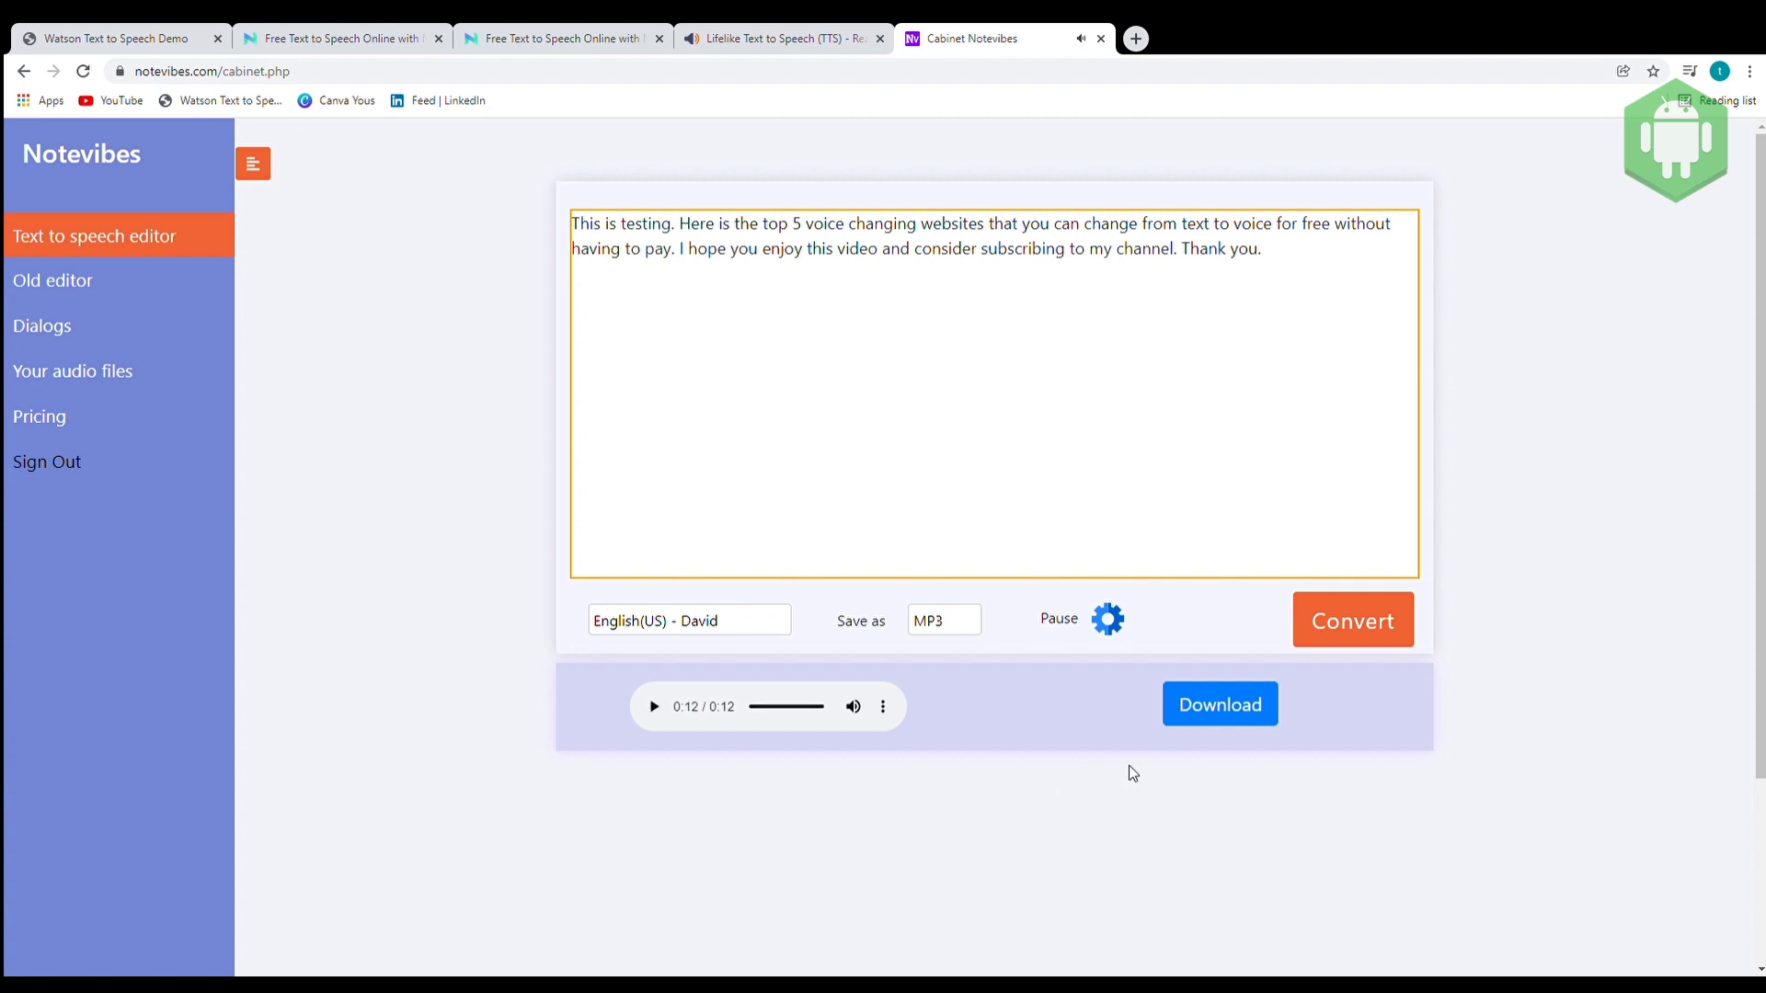
{"action": "left_click", "coordinate": [1220, 705]}
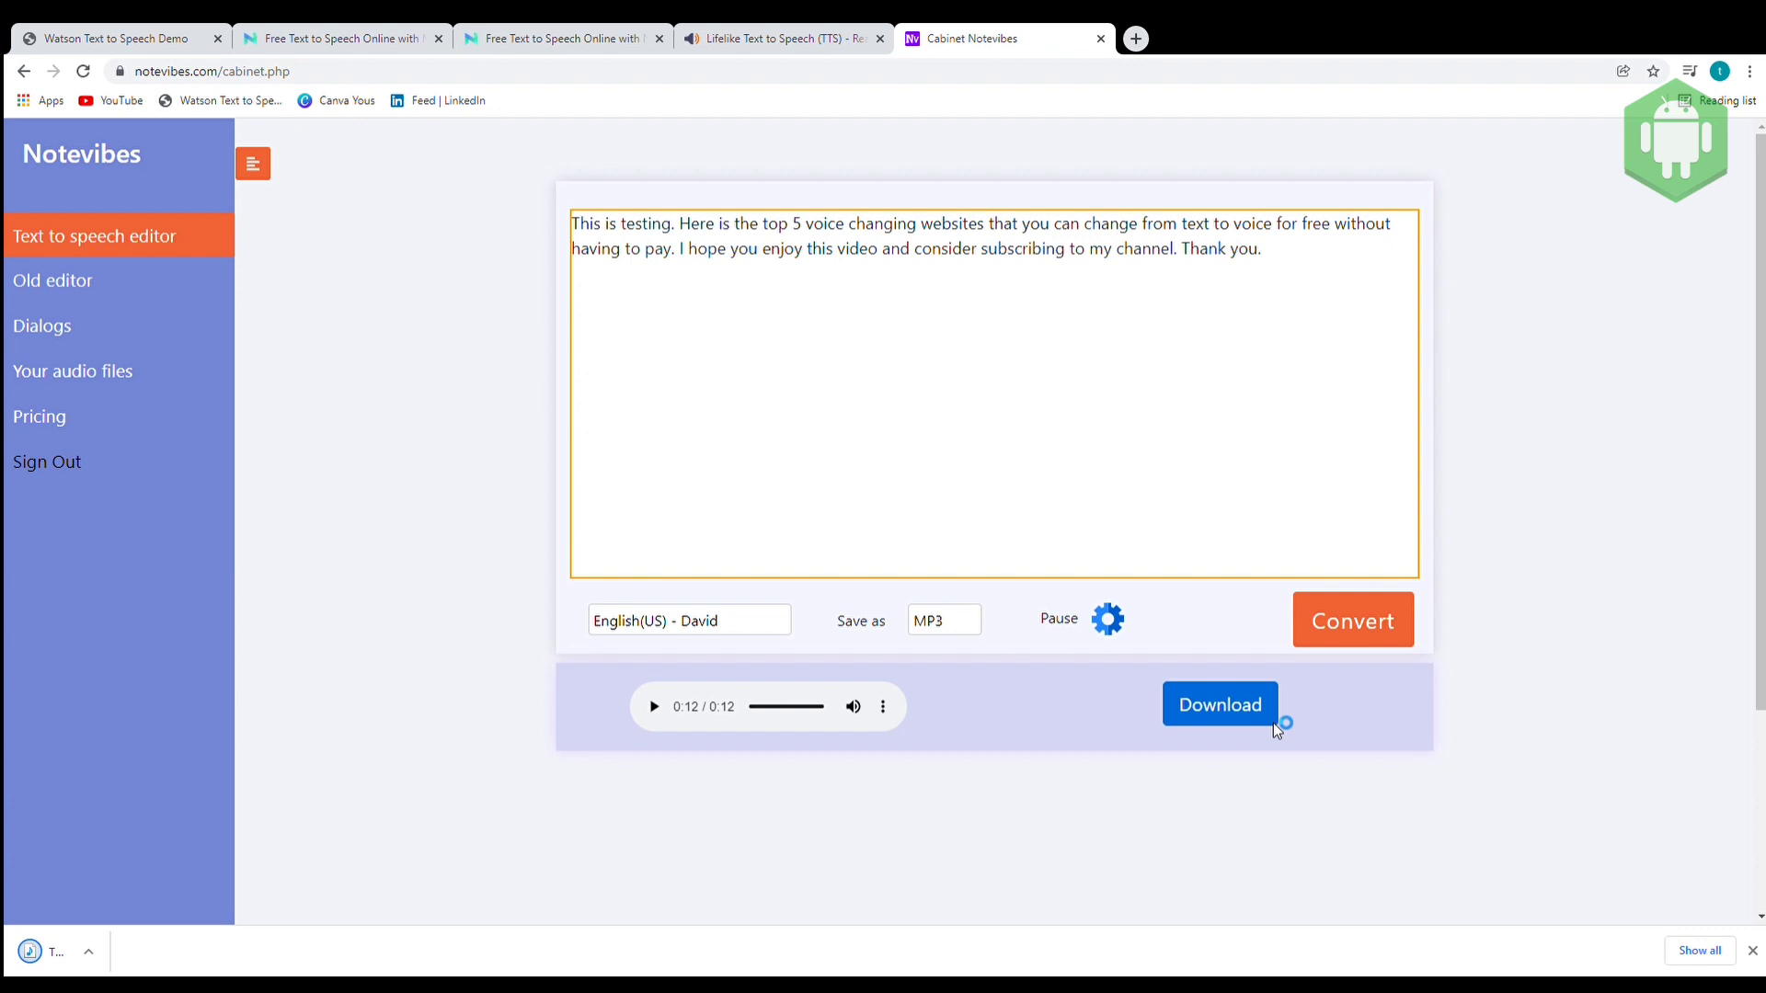
{"action": "left_click", "coordinate": [1220, 705]}
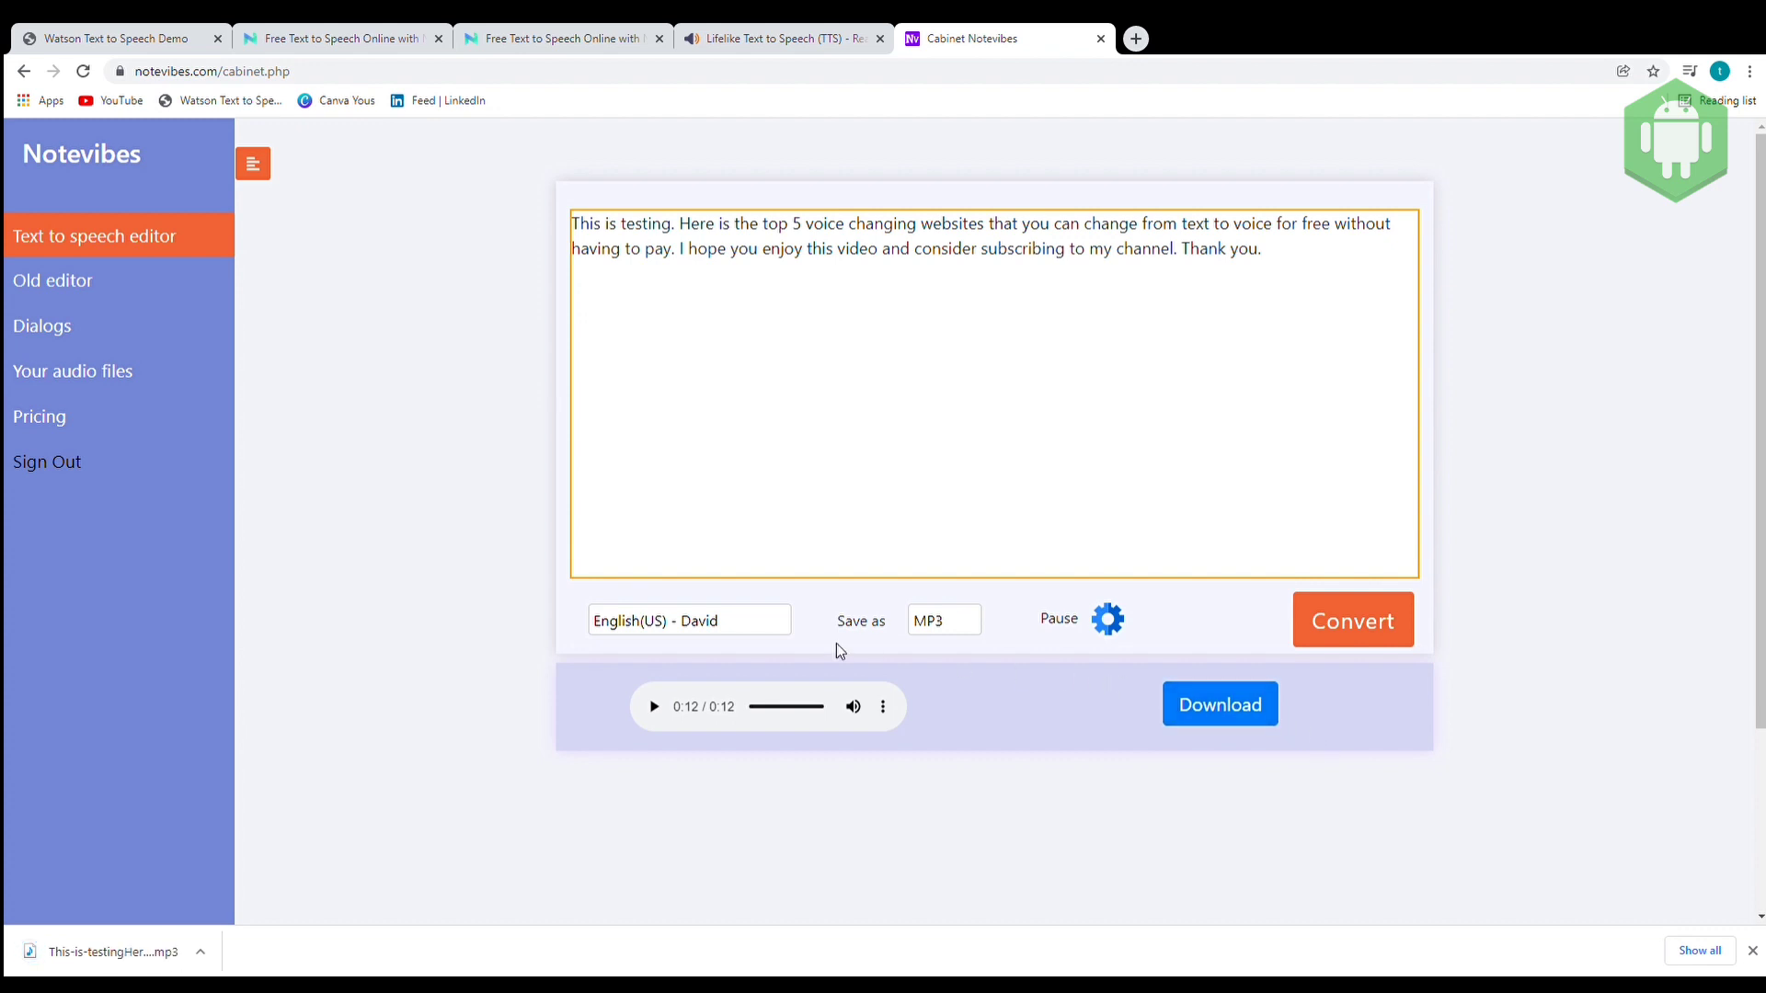
{"action": "mouse_move", "coordinate": [430, 714]}
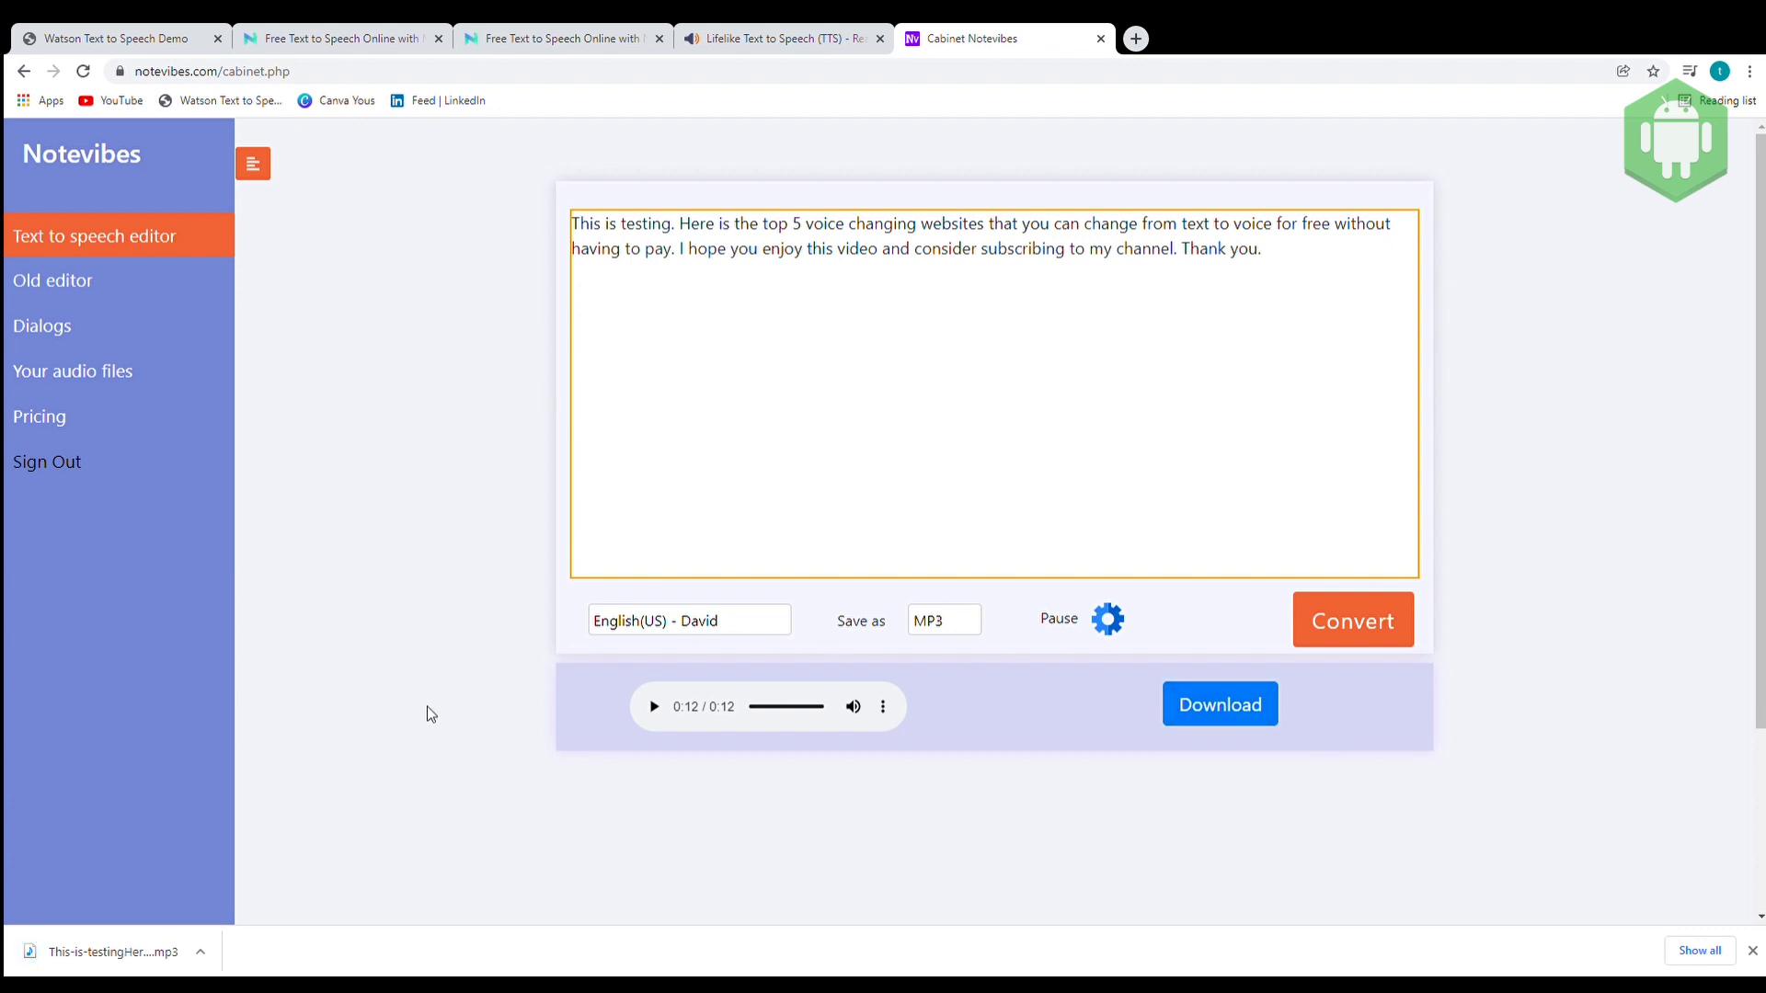
Step: Convert the paragraph with the English(US) - Emma voice, play it, and download the MP3
{"action": "left_click", "coordinate": [690, 620]}
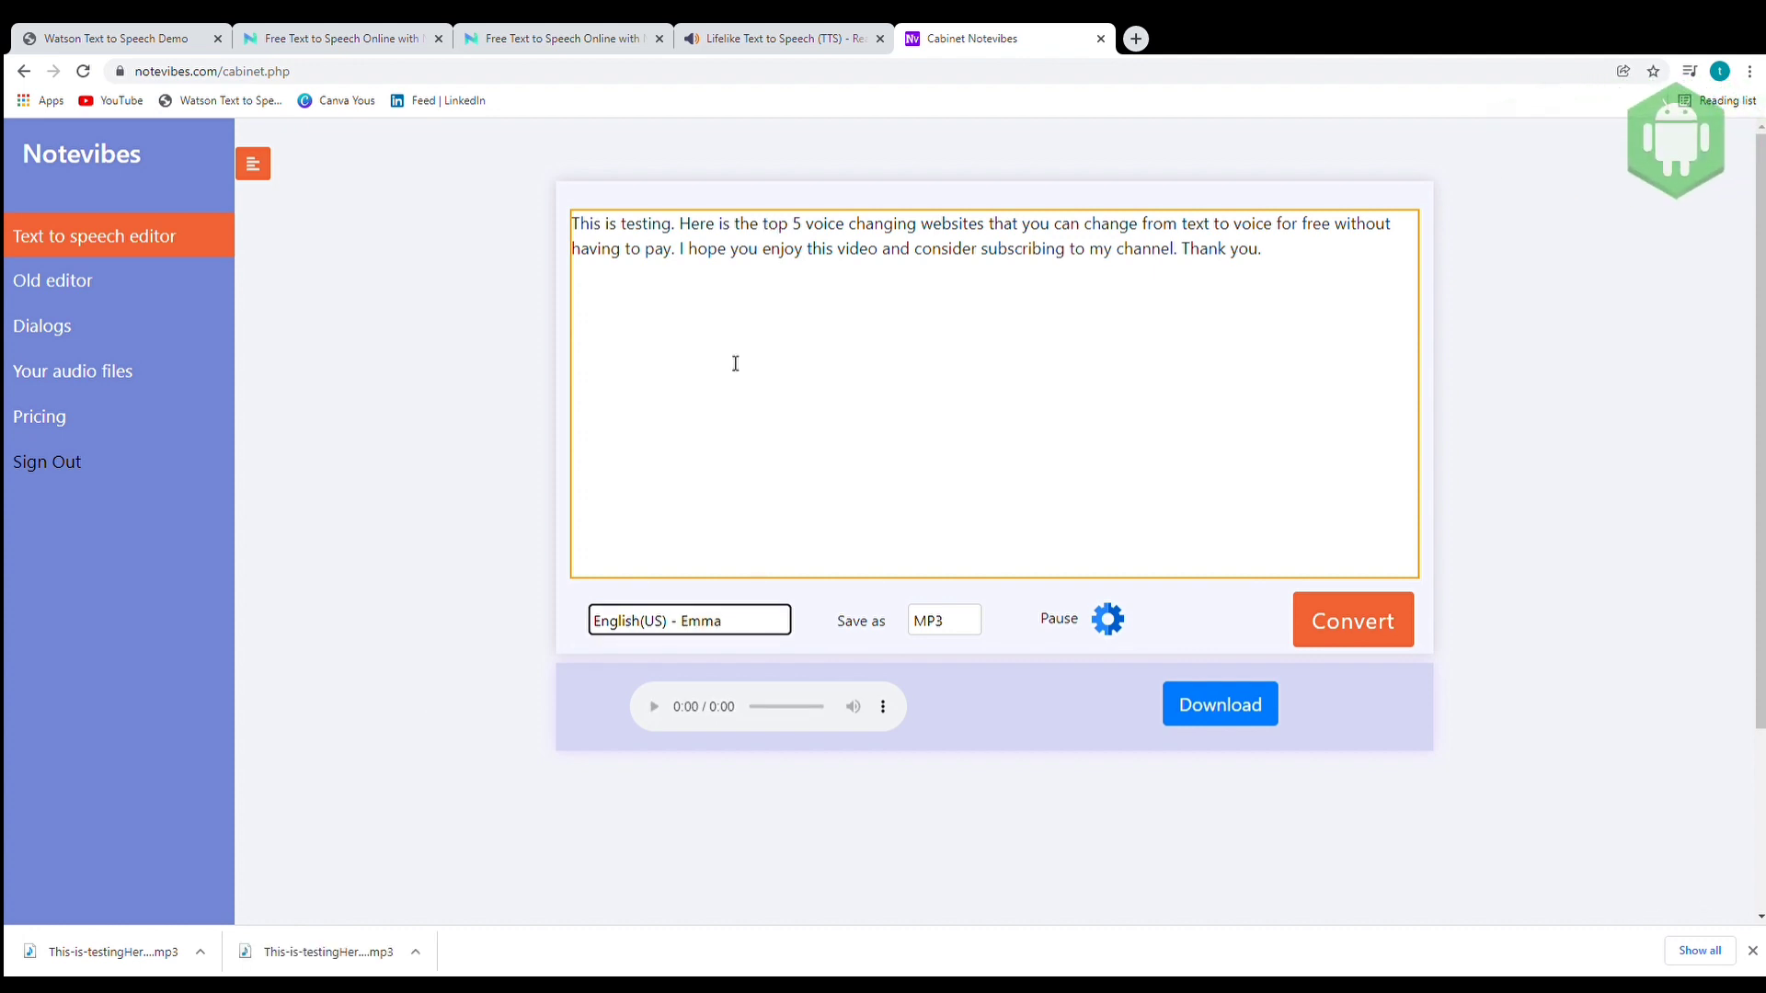
{"action": "mouse_move", "coordinate": [712, 732]}
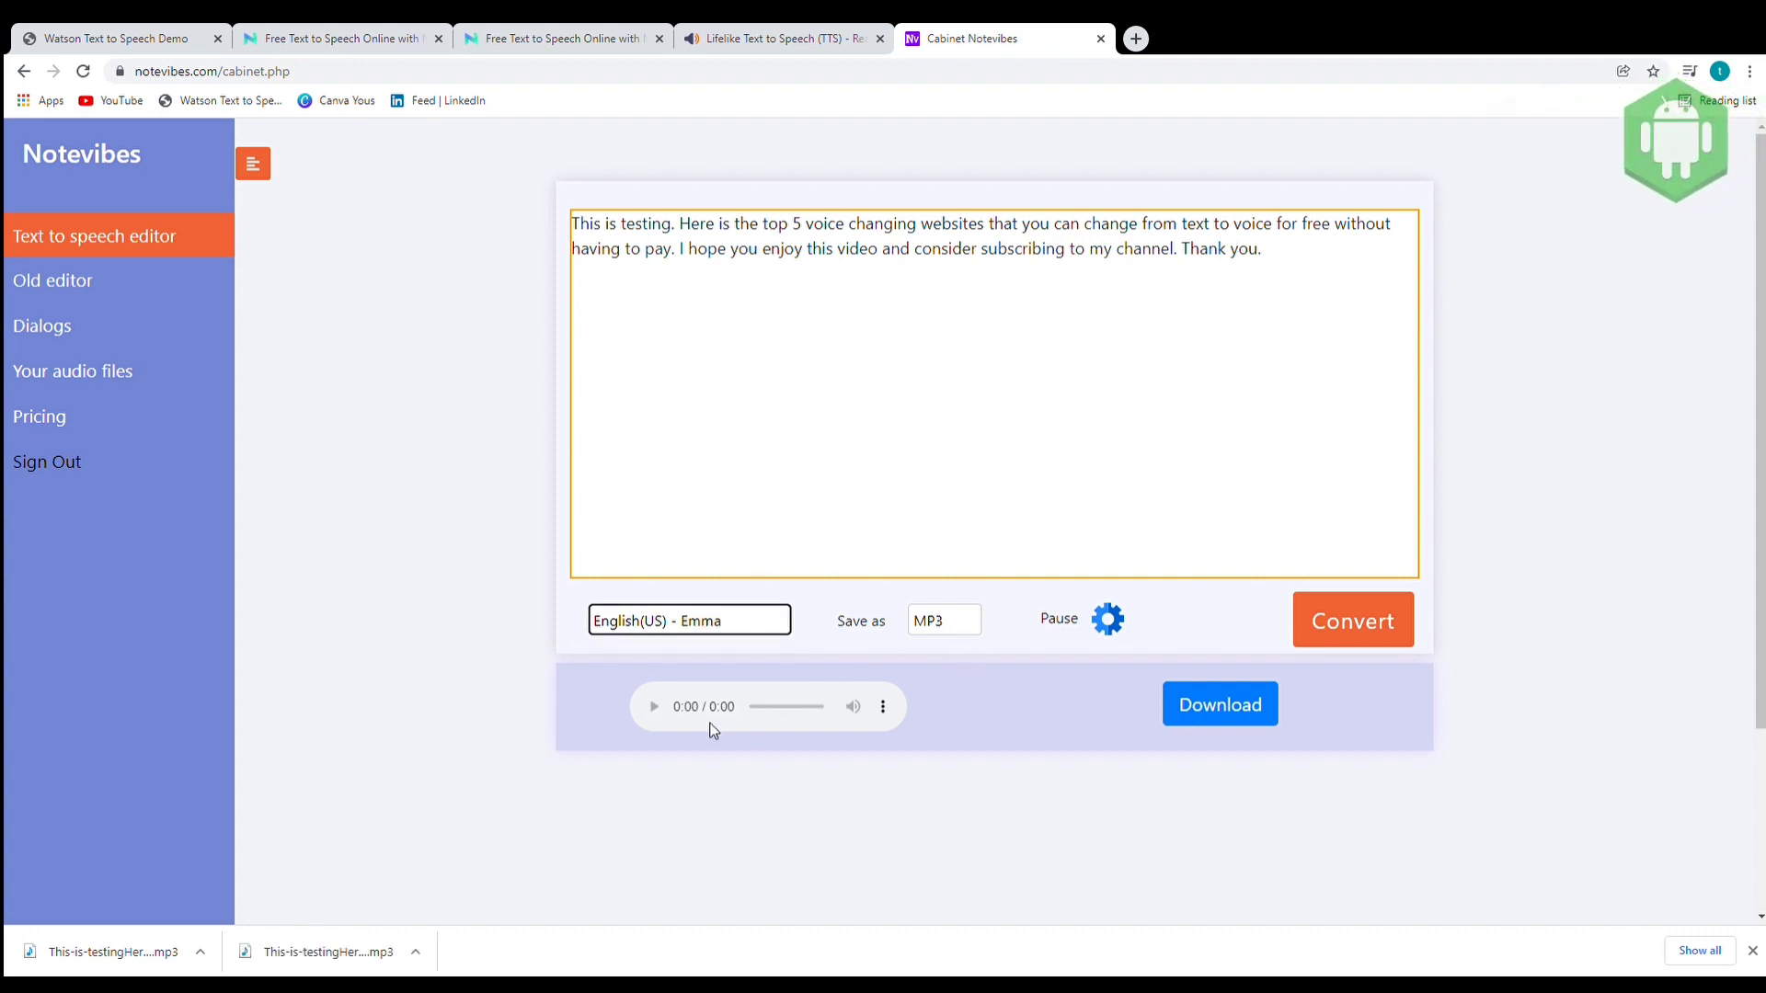
{"action": "left_click", "coordinate": [1355, 620]}
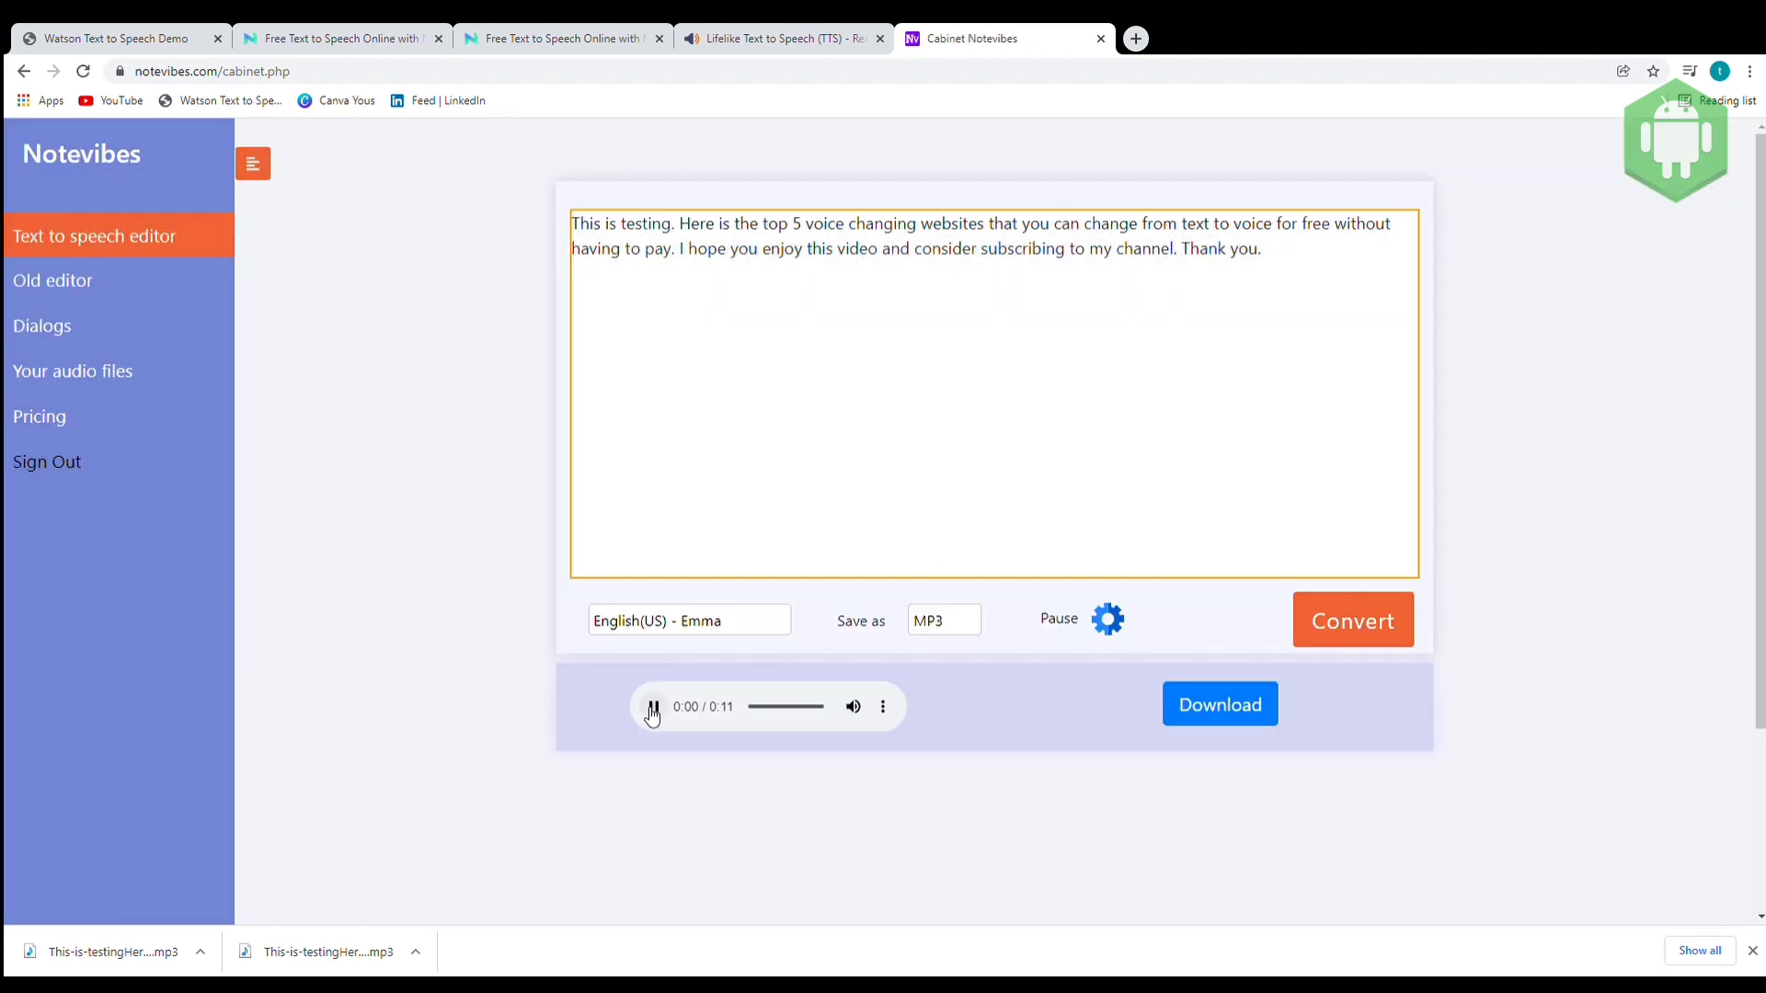
{"action": "left_click", "coordinate": [653, 707]}
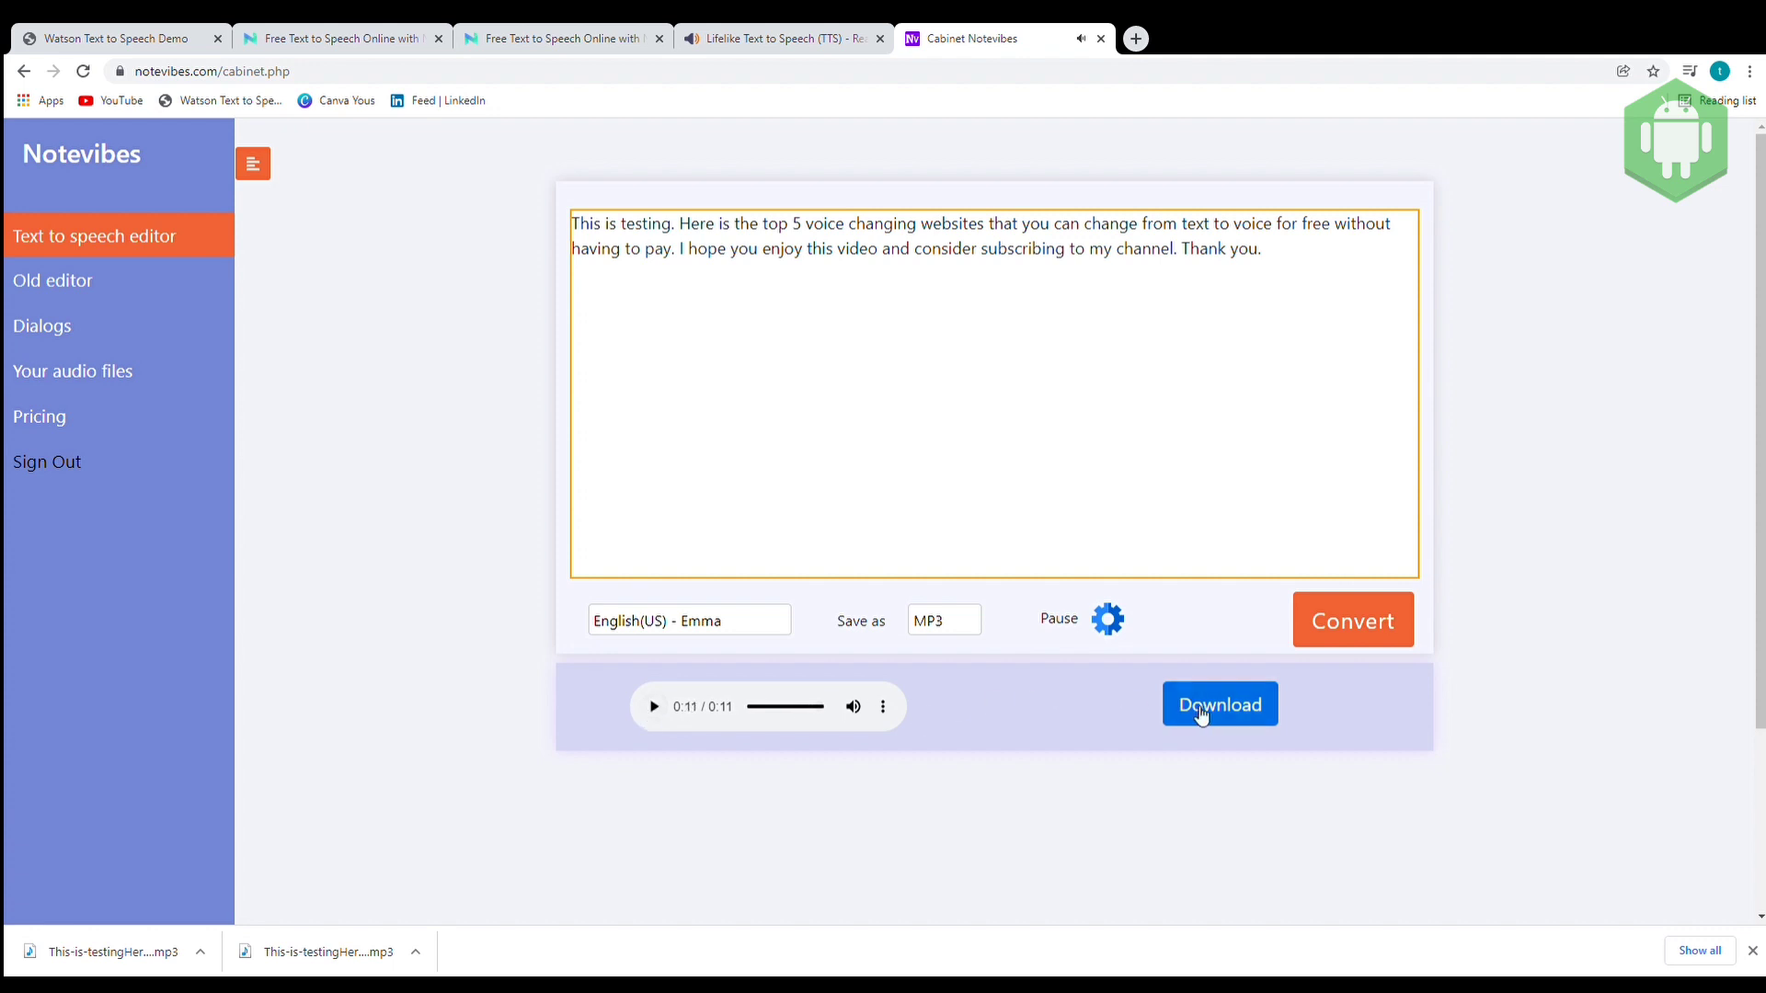
{"action": "left_click", "coordinate": [1220, 705]}
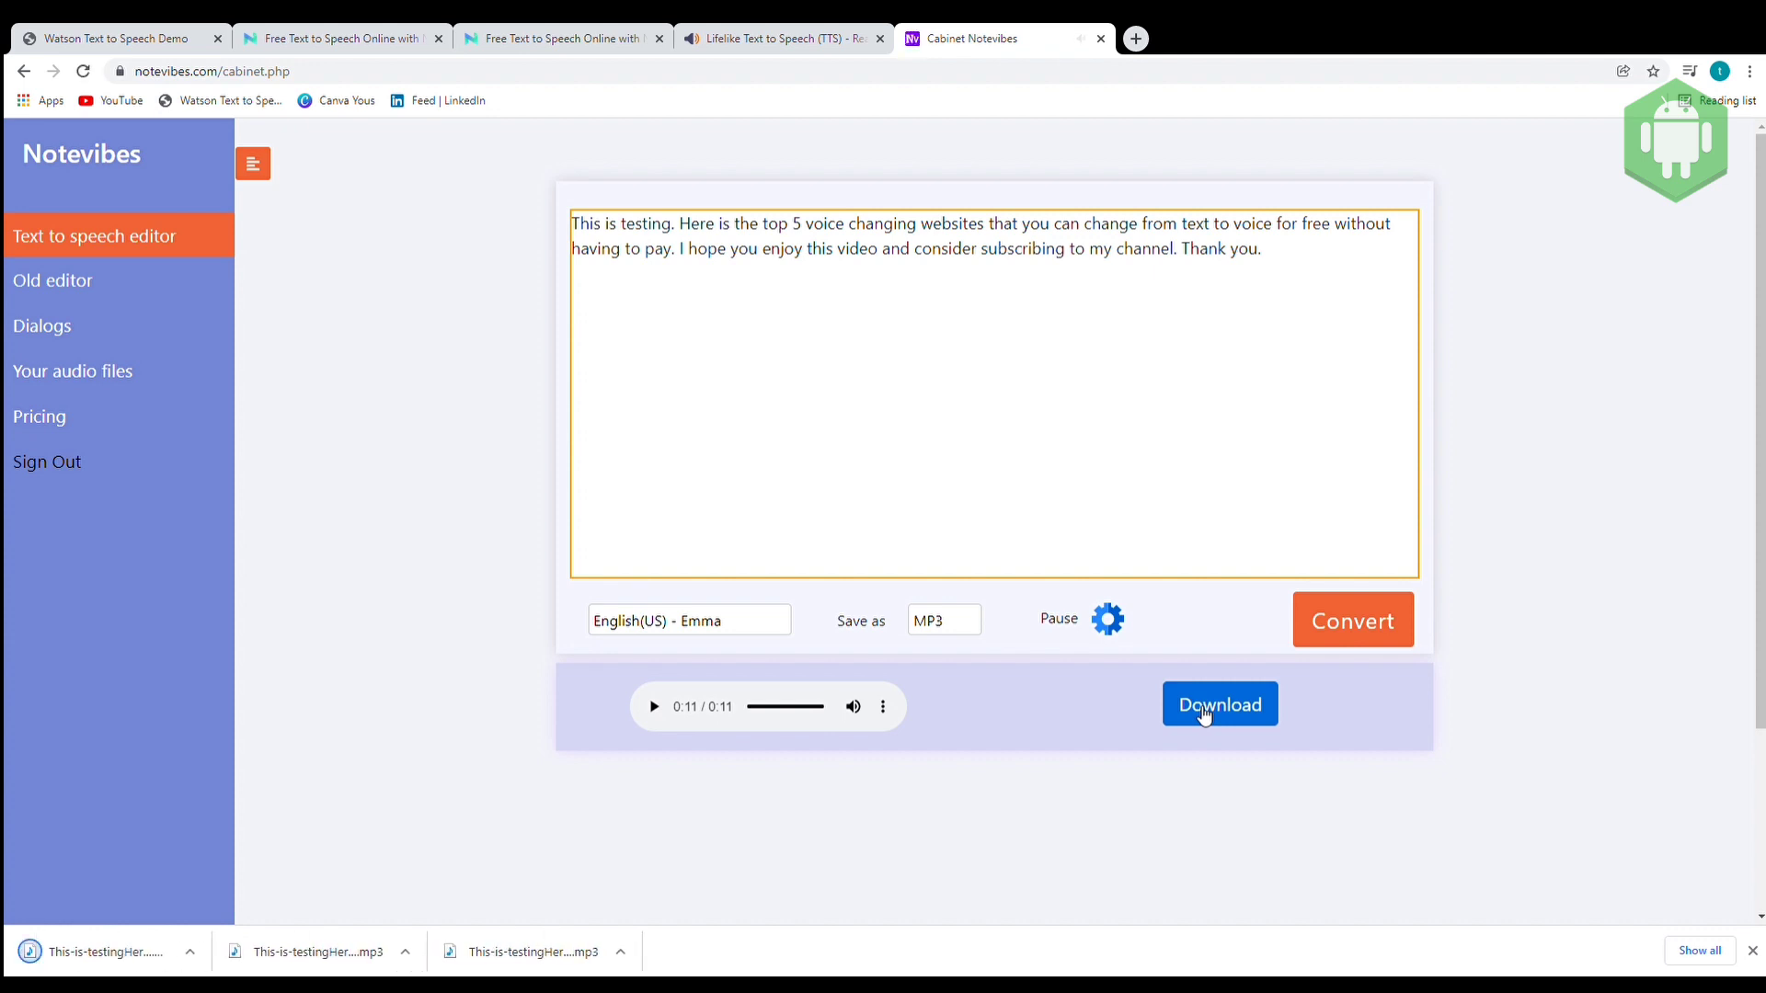
{"action": "left_click", "coordinate": [1220, 703]}
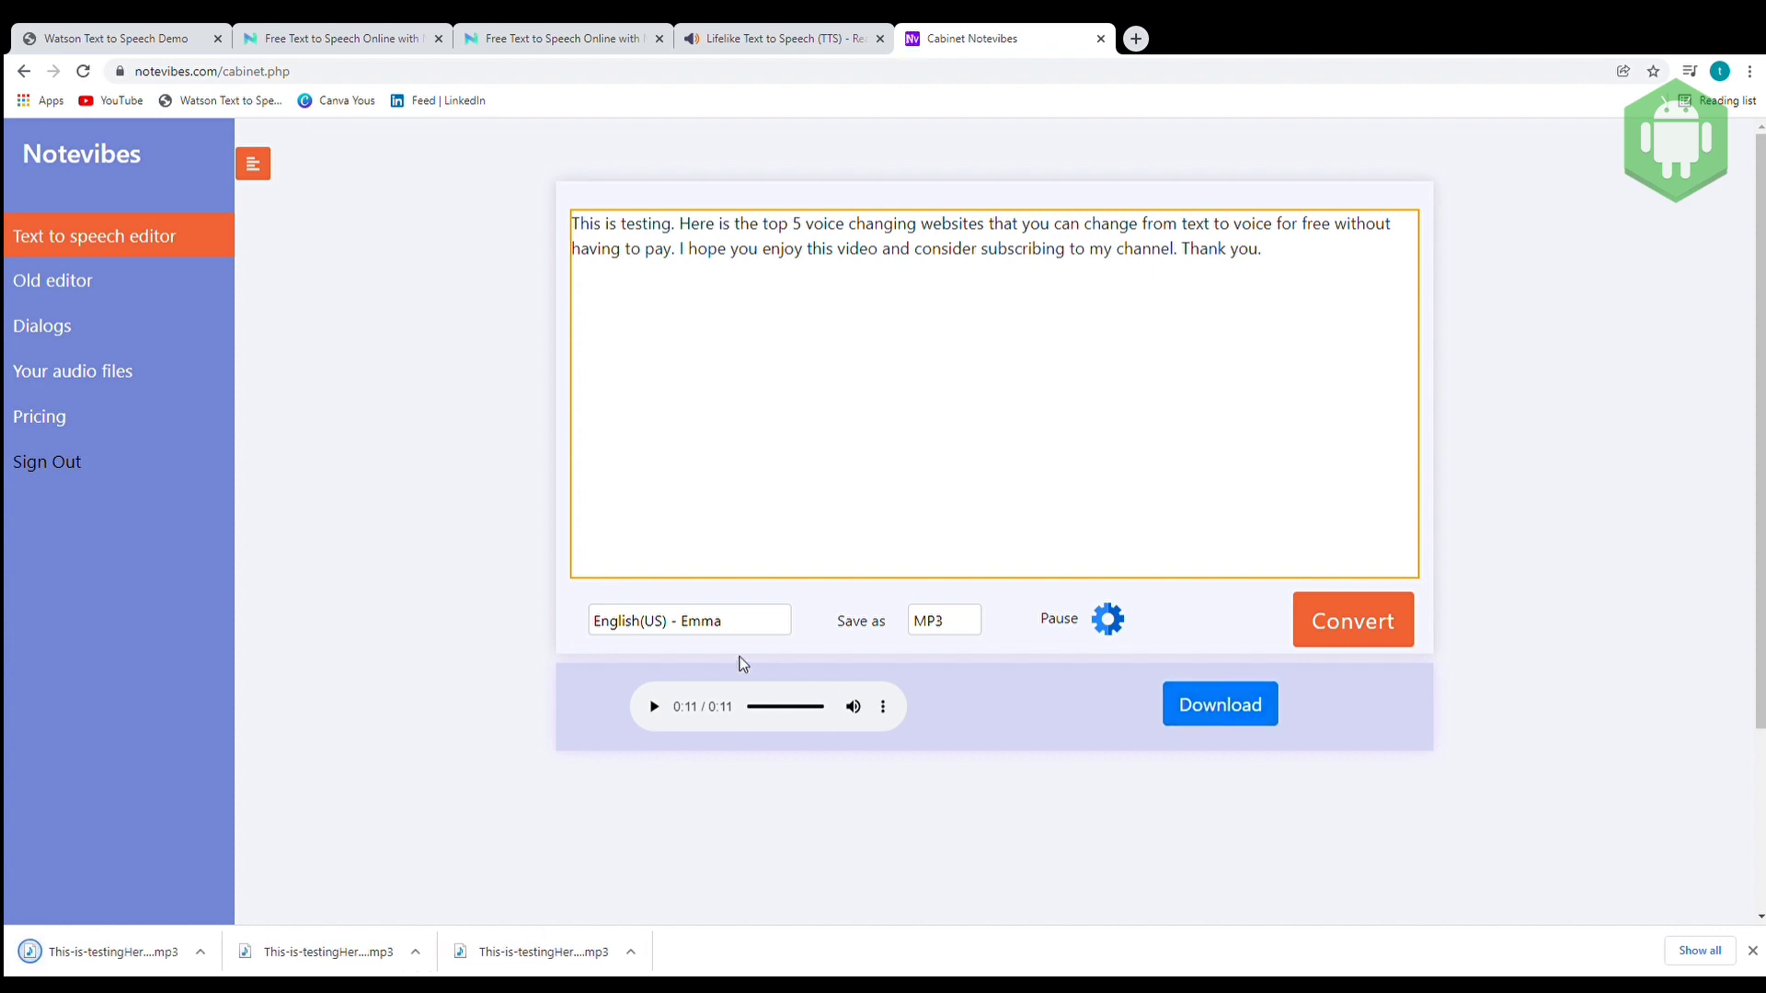
{"action": "left_click", "coordinate": [690, 620]}
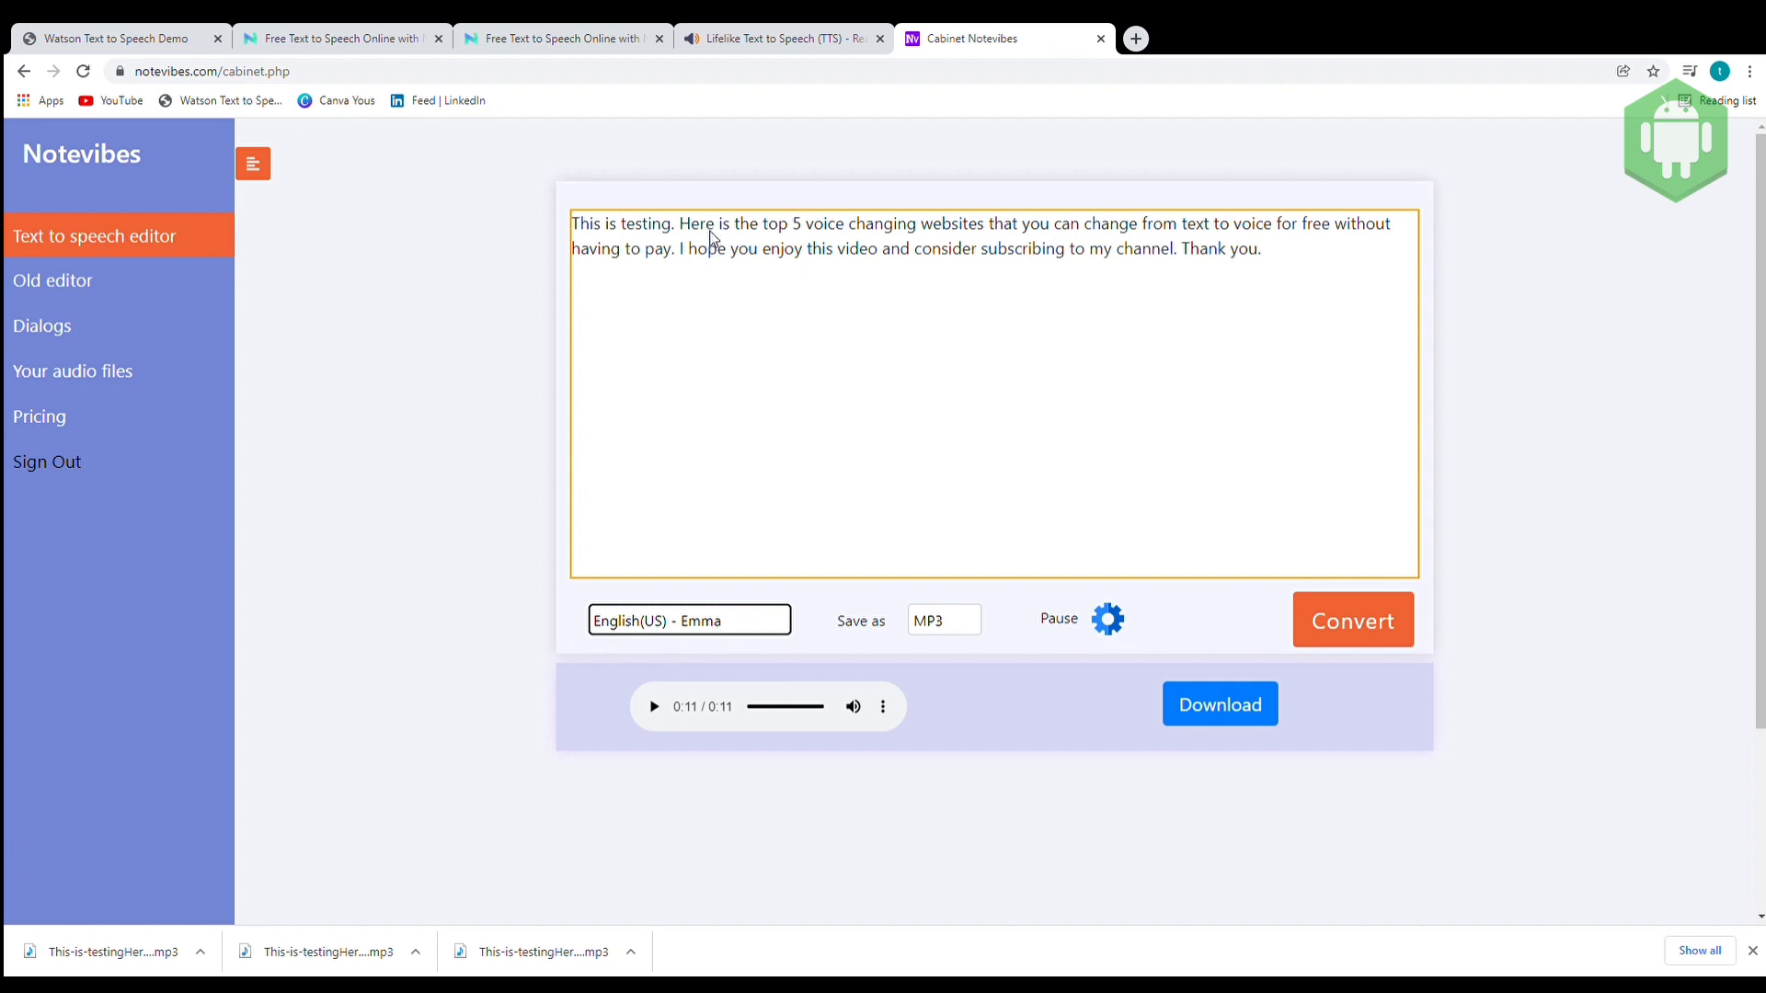
Step: Convert the paragraph with the English(US) - Lucy voice and play the result
{"action": "left_click", "coordinate": [688, 620]}
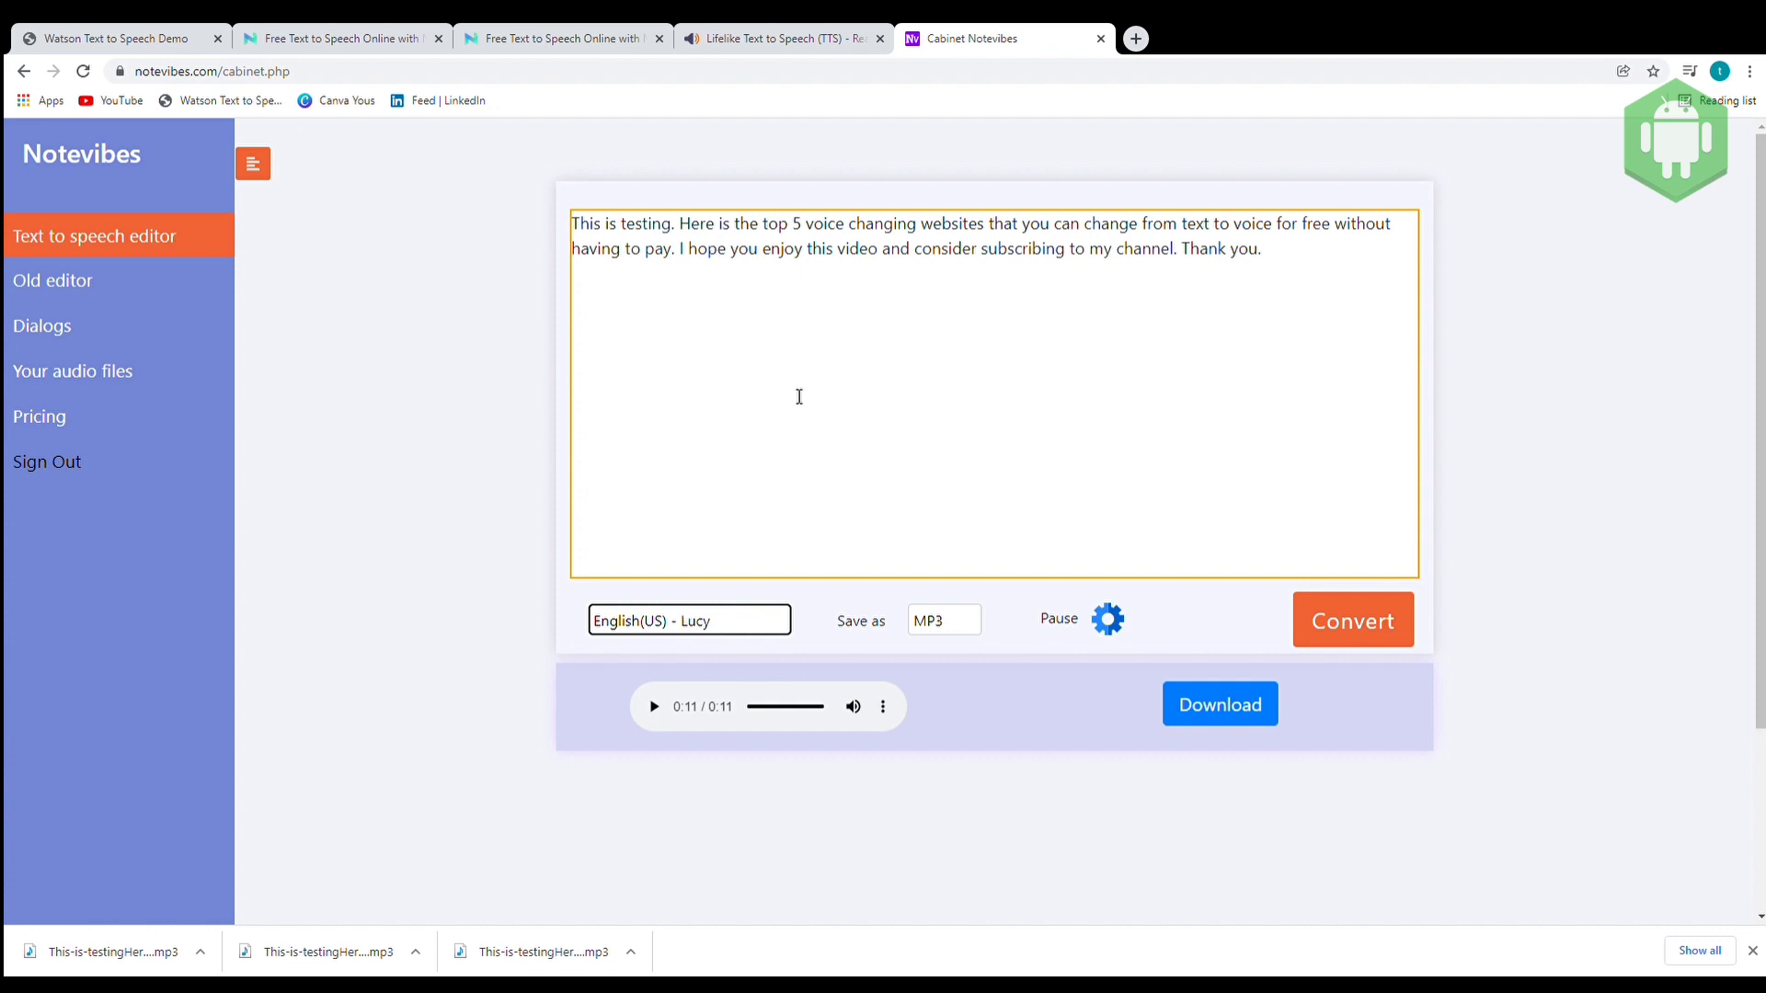
{"action": "left_click", "coordinate": [1352, 620]}
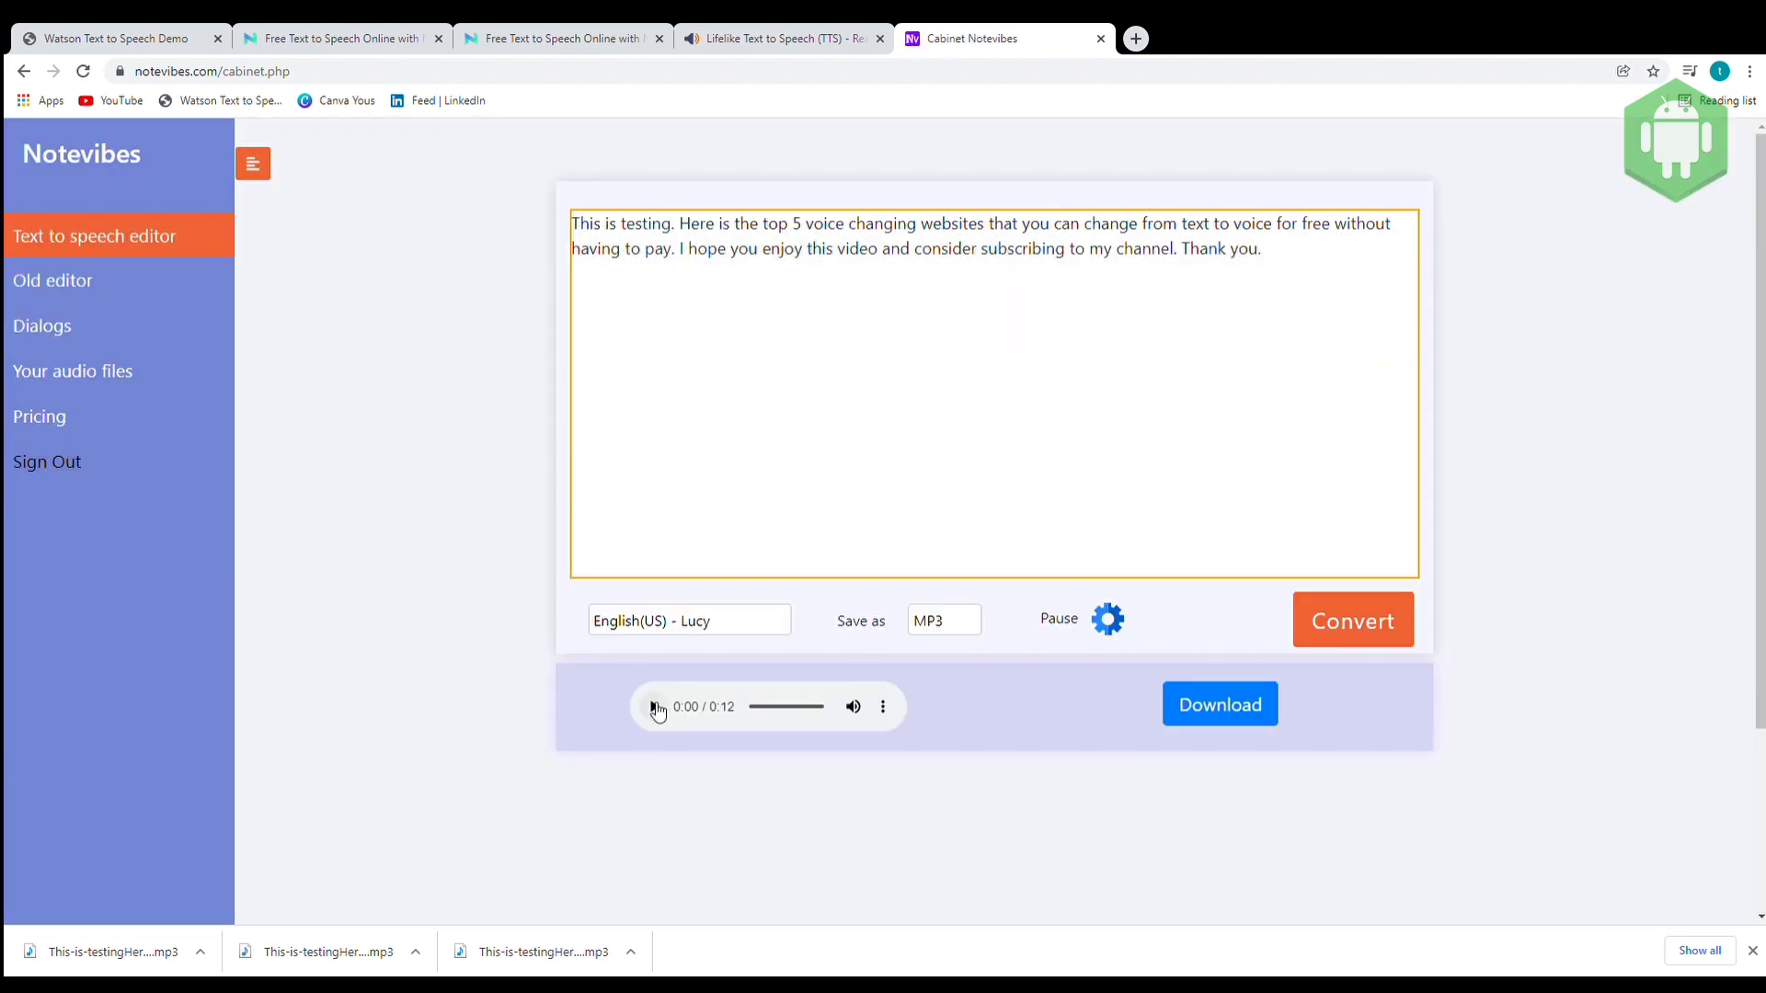
{"action": "left_click", "coordinate": [655, 707]}
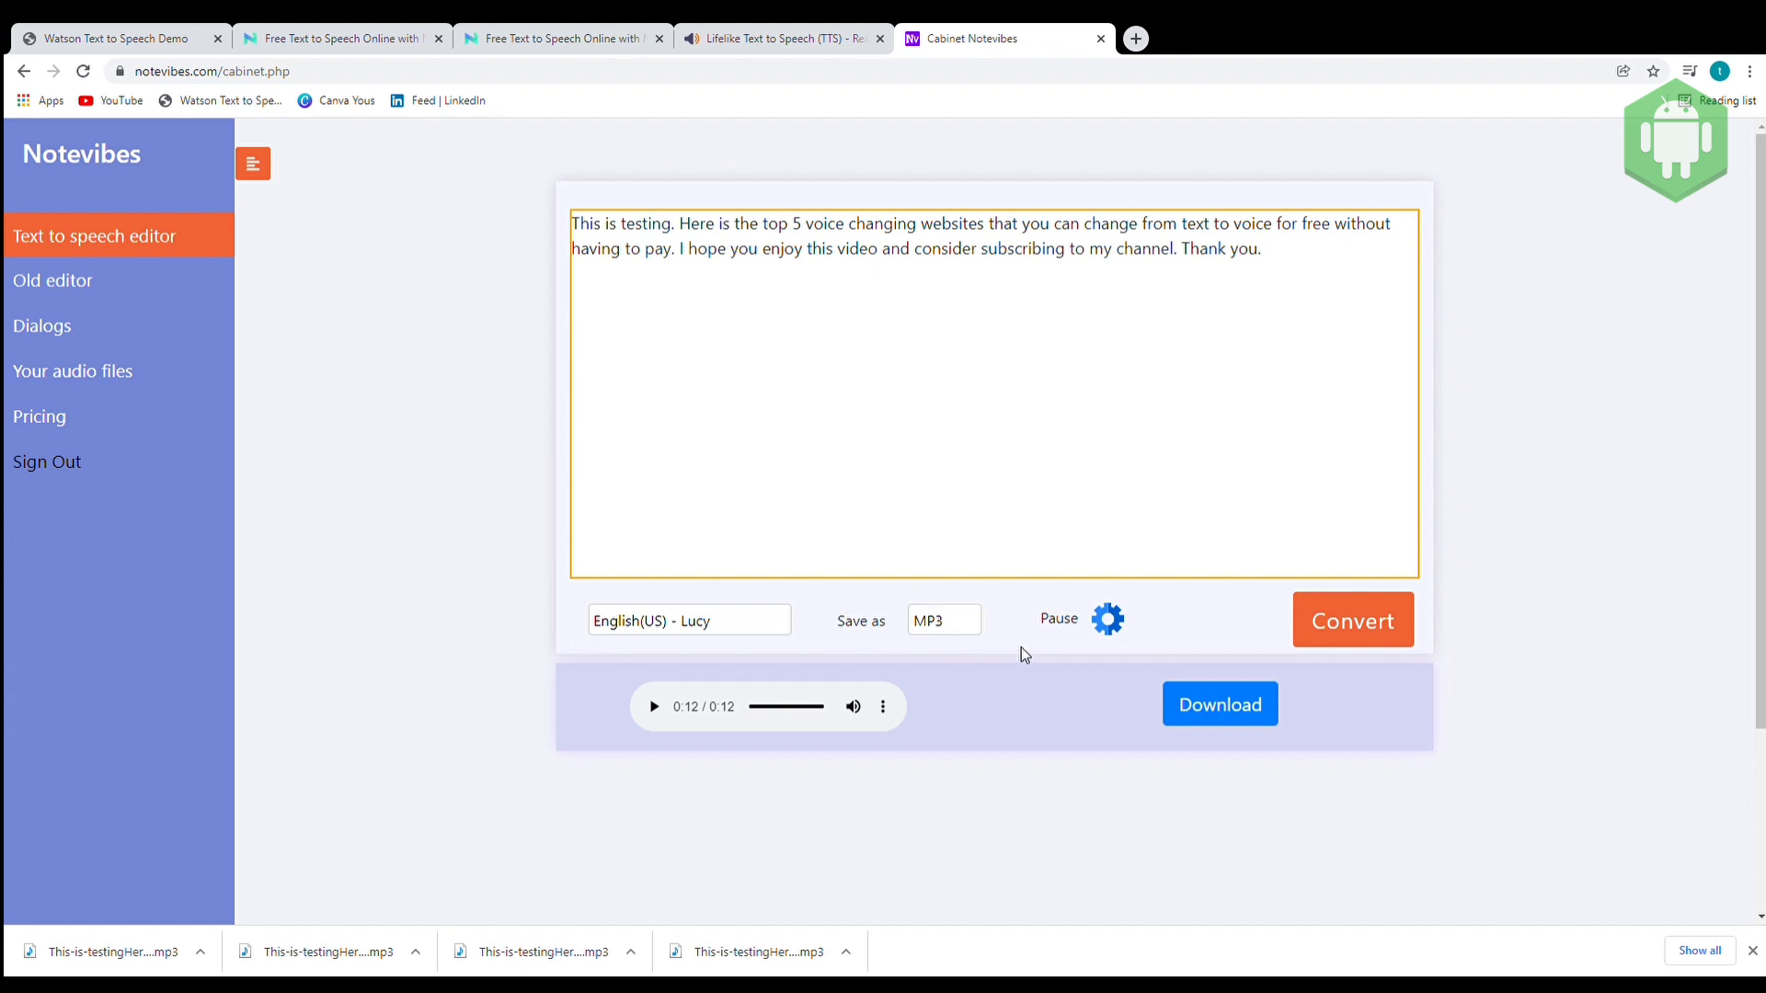
{"action": "mouse_move", "coordinate": [1108, 625]}
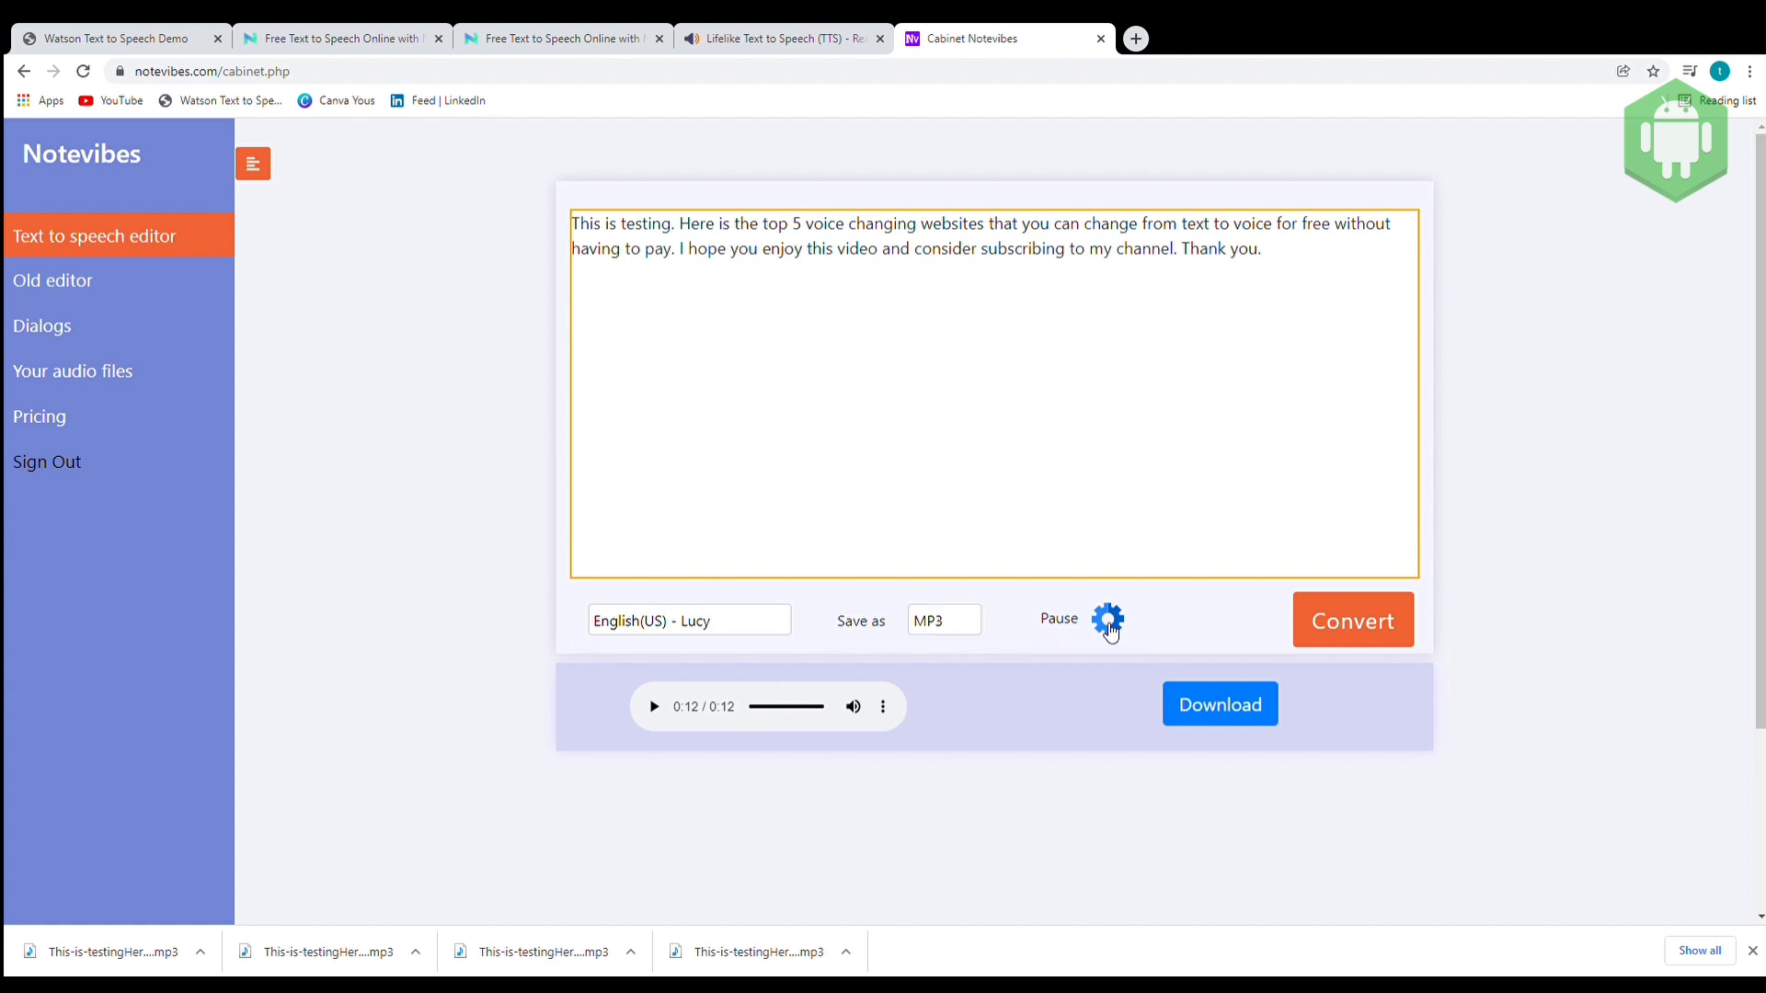
Step: Show the pause settings: comma 0.2 s, period 0.4 s and paragraph 0.5 s
{"action": "left_click", "coordinate": [1108, 620]}
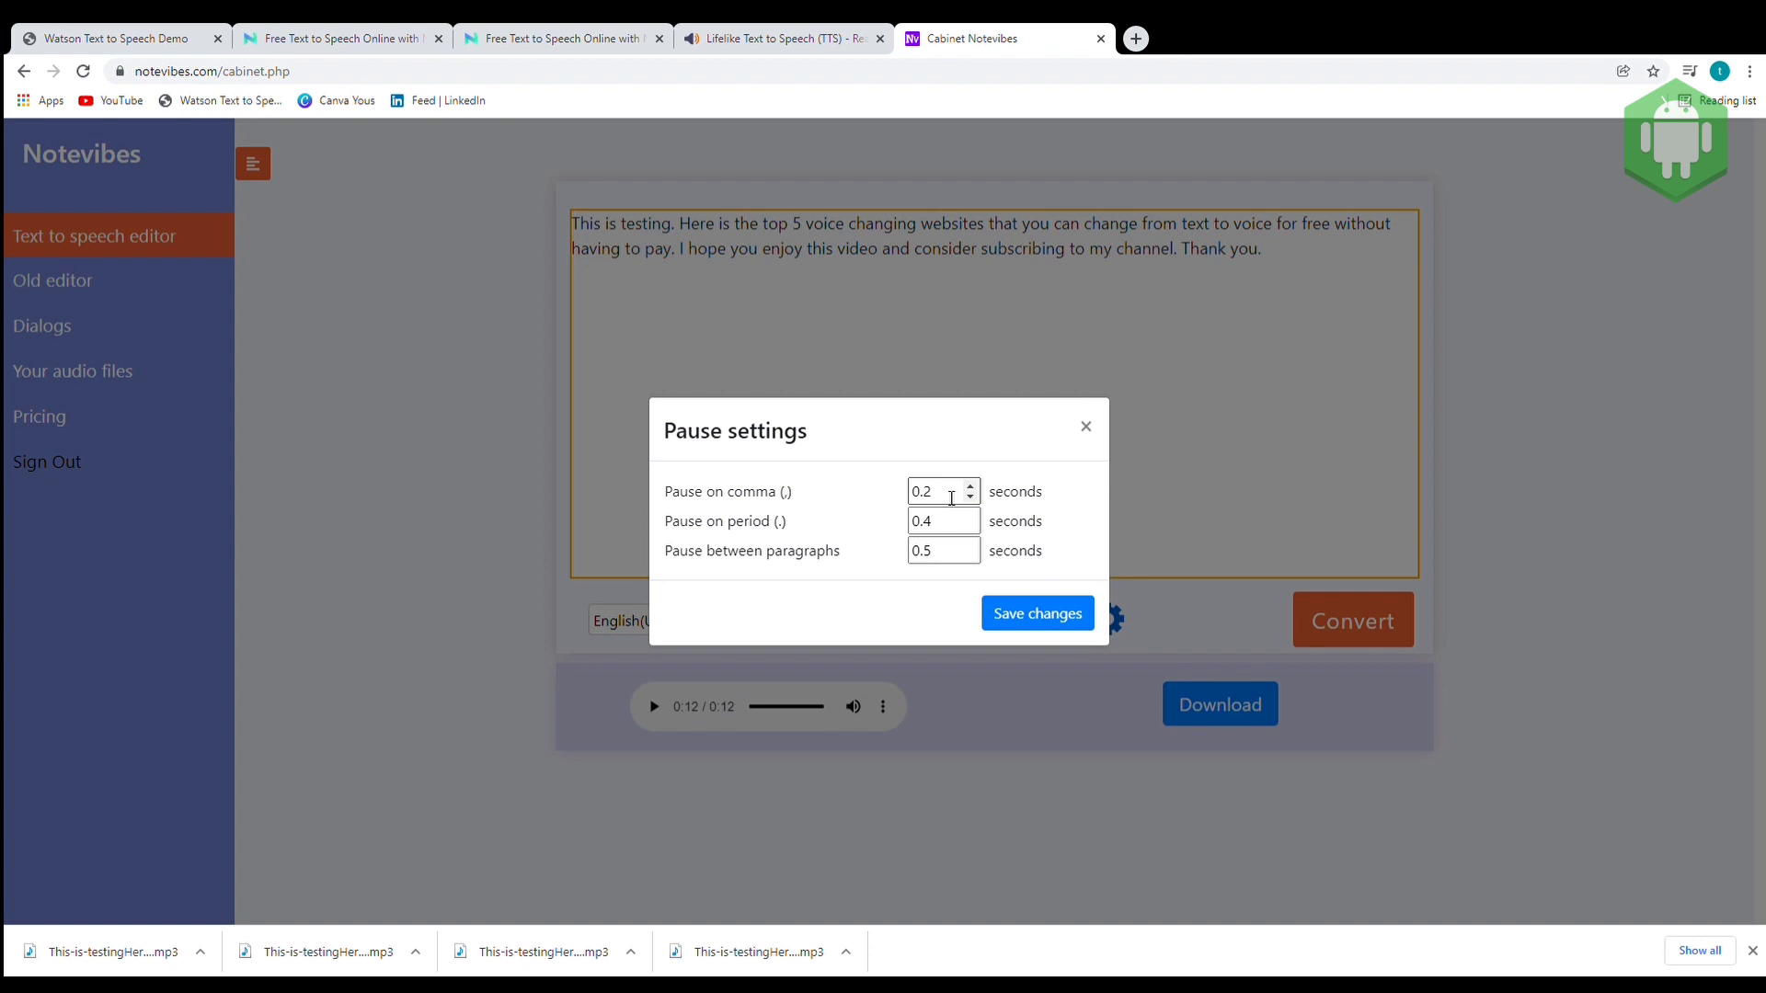
{"action": "left_click", "coordinate": [936, 521]}
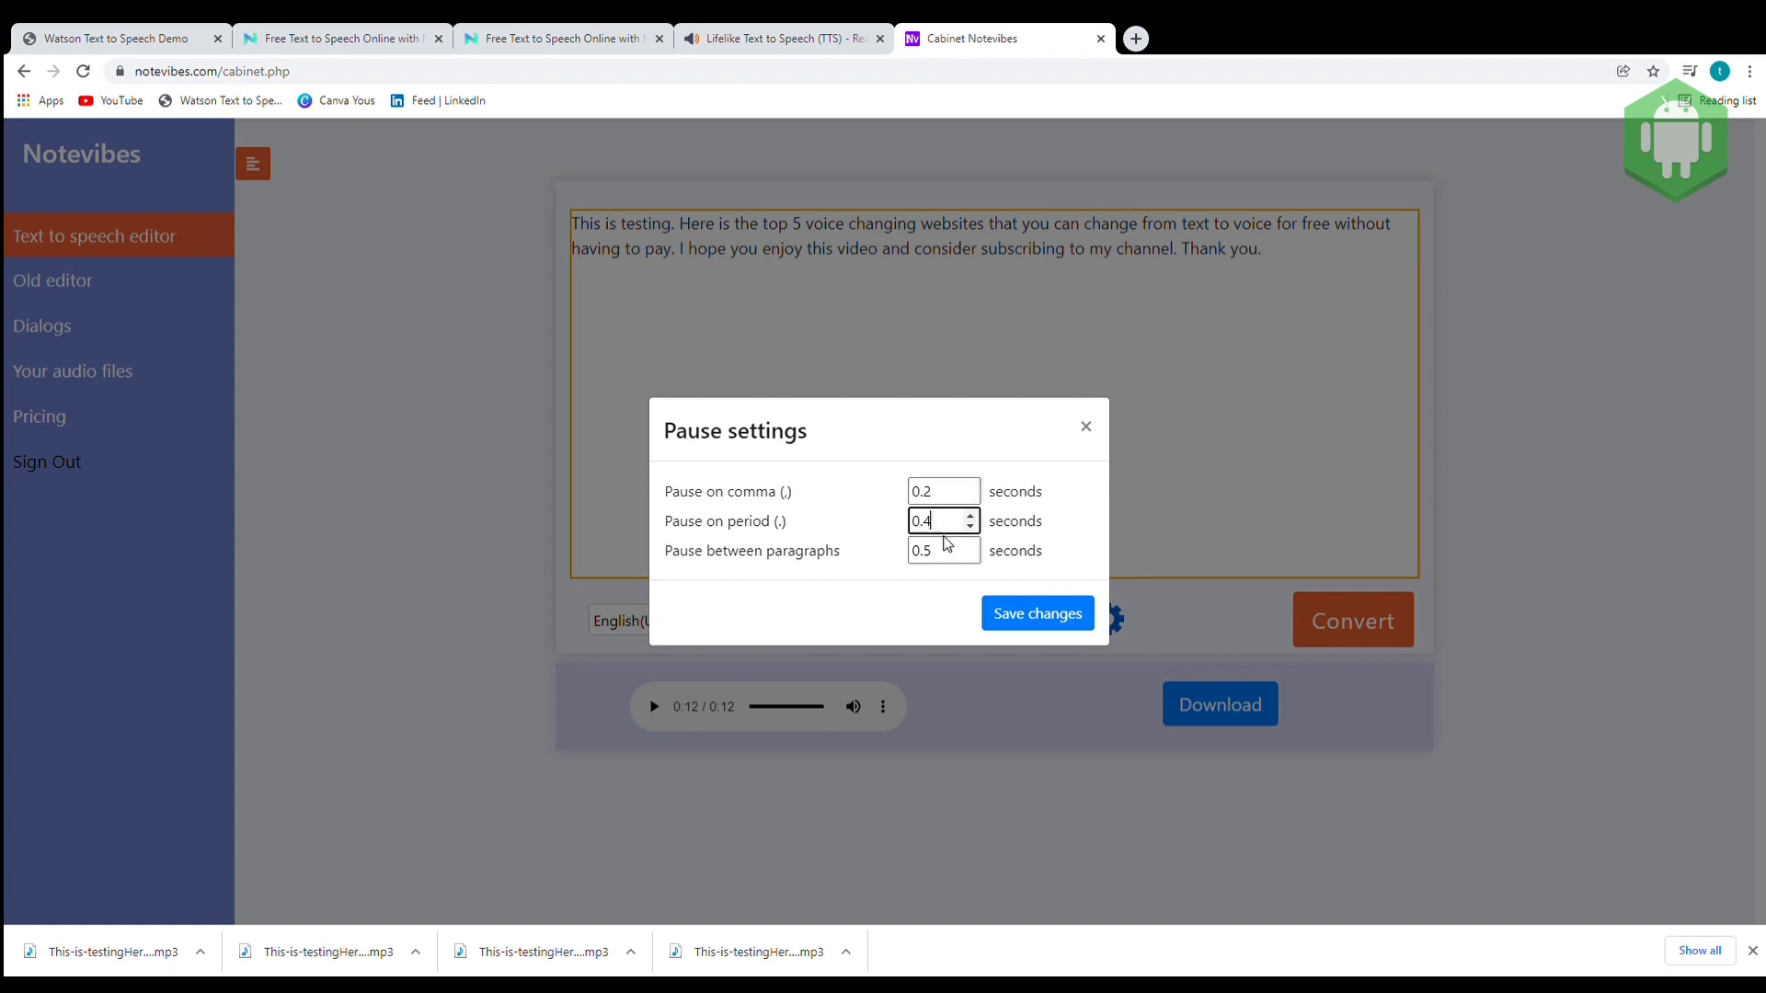
{"action": "left_click", "coordinate": [938, 552]}
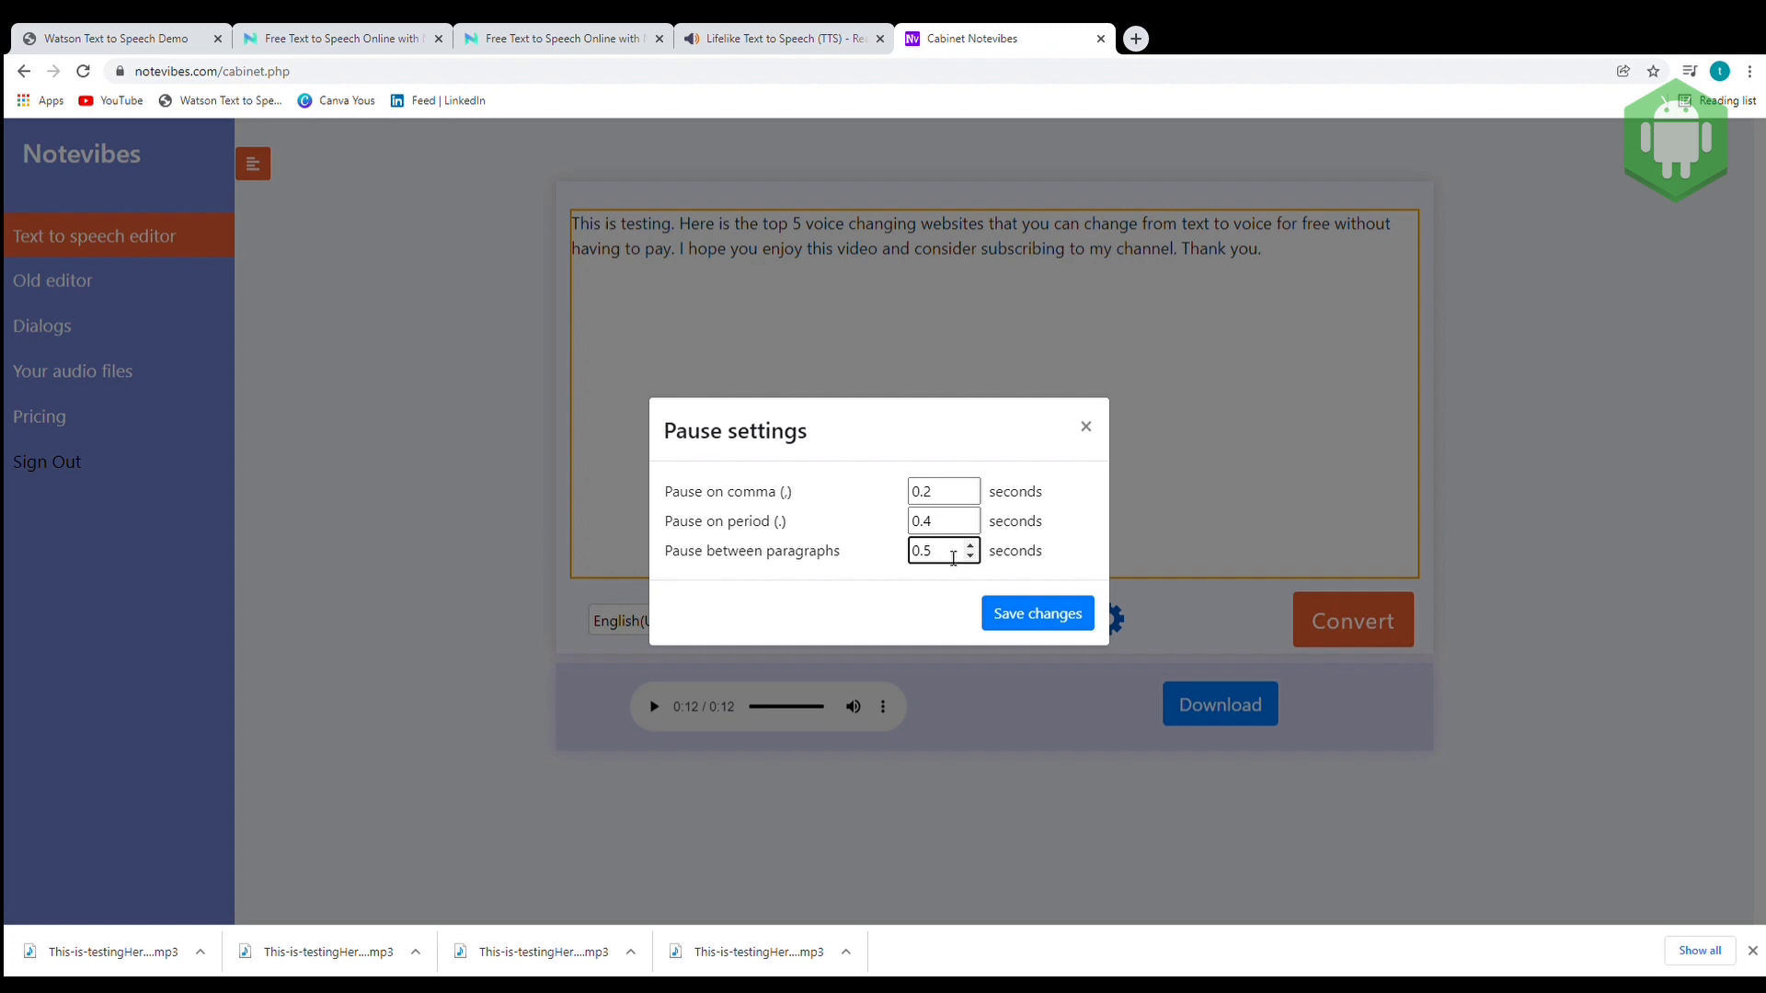